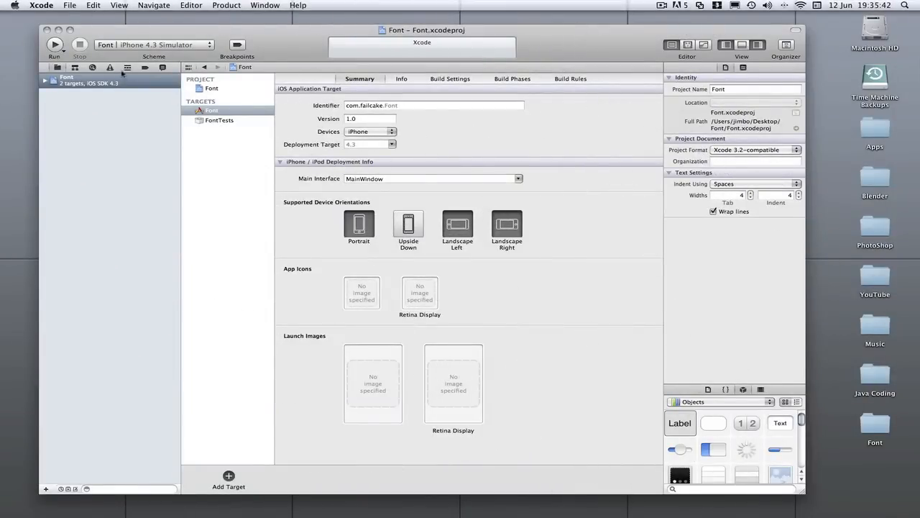
mouse_move(318, 58)
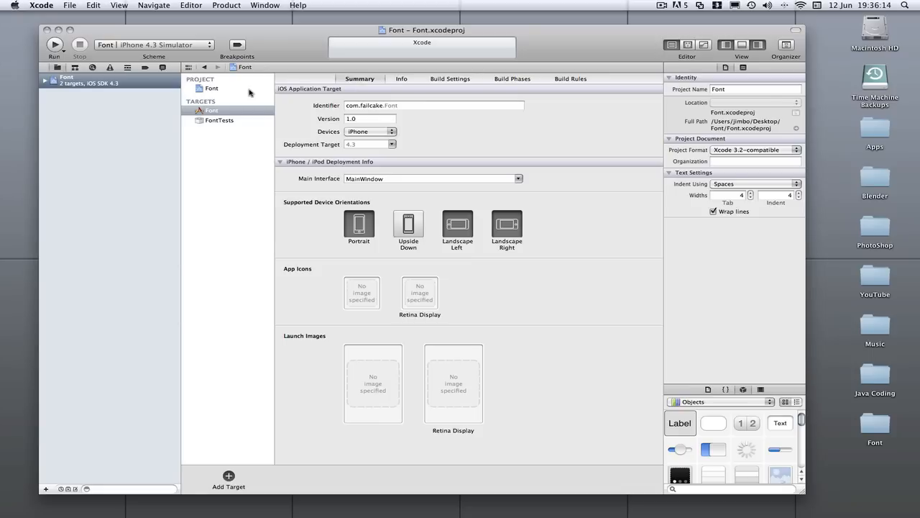
mouse_move(42, 89)
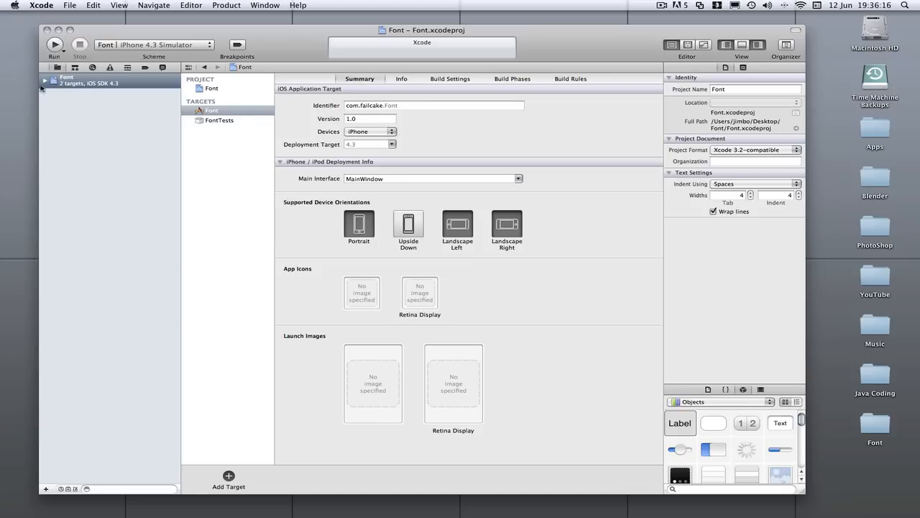
mouse_move(92, 115)
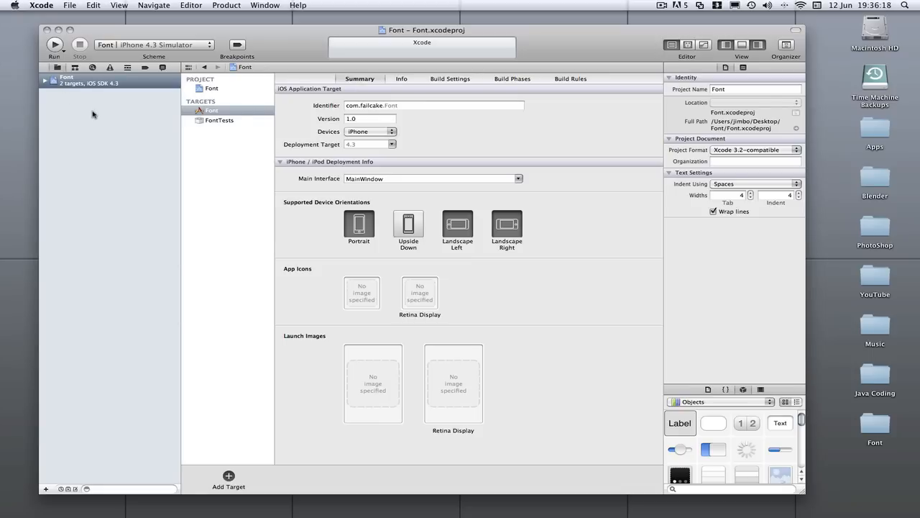
Open MainWindow.xib from the Font project and select the newly placed Label
click(46, 92)
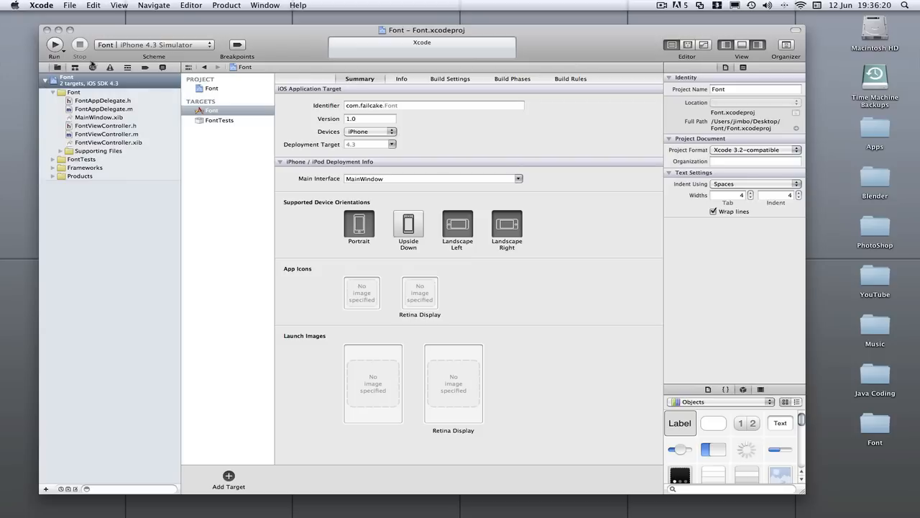
click(108, 142)
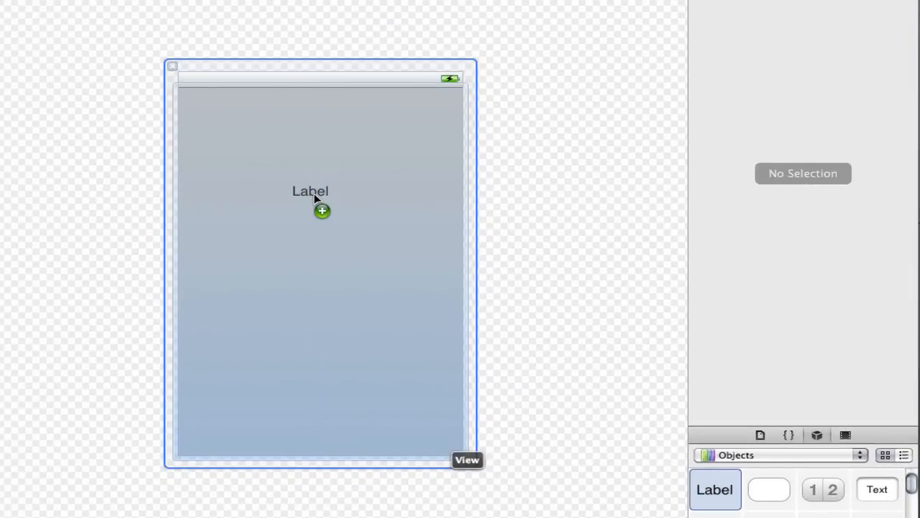
click(310, 190)
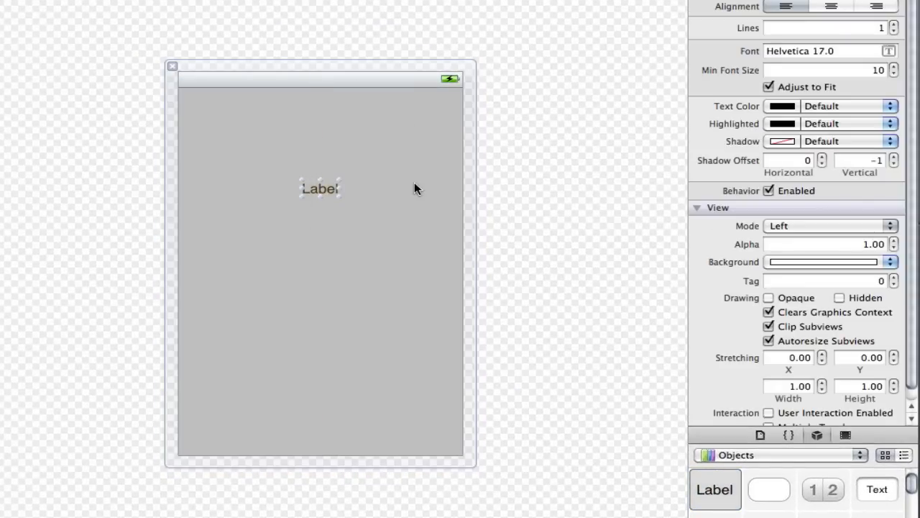
mouse_move(794, 60)
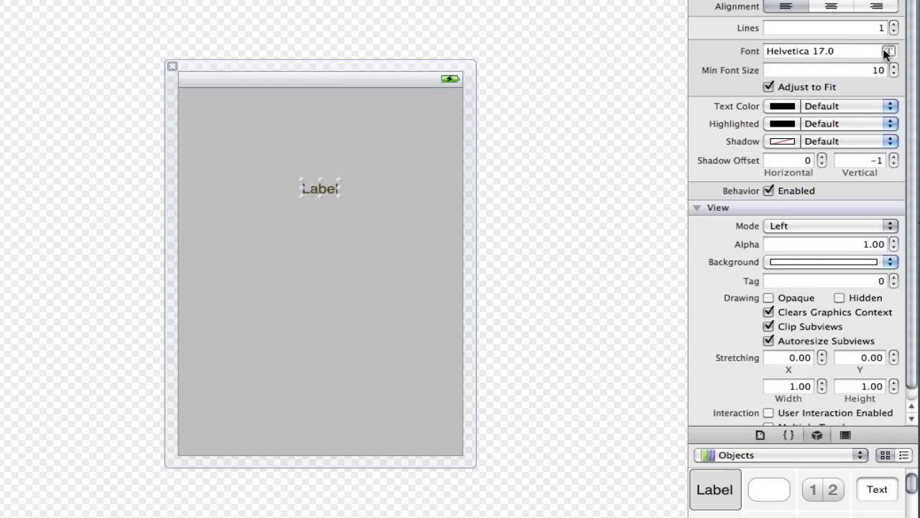
Browse the Fonts panel past Helsinki Text and Gurmukhi MT, then apply Marker Felt to the label
click(889, 50)
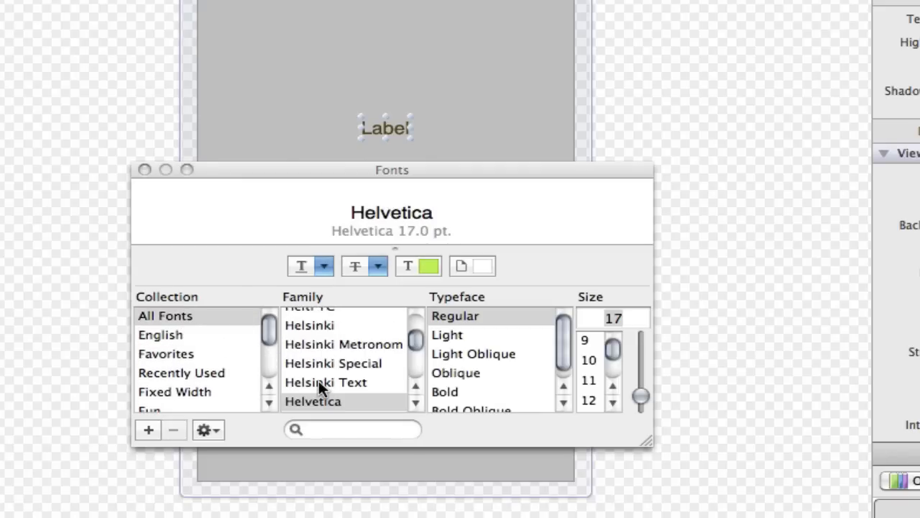
click(324, 382)
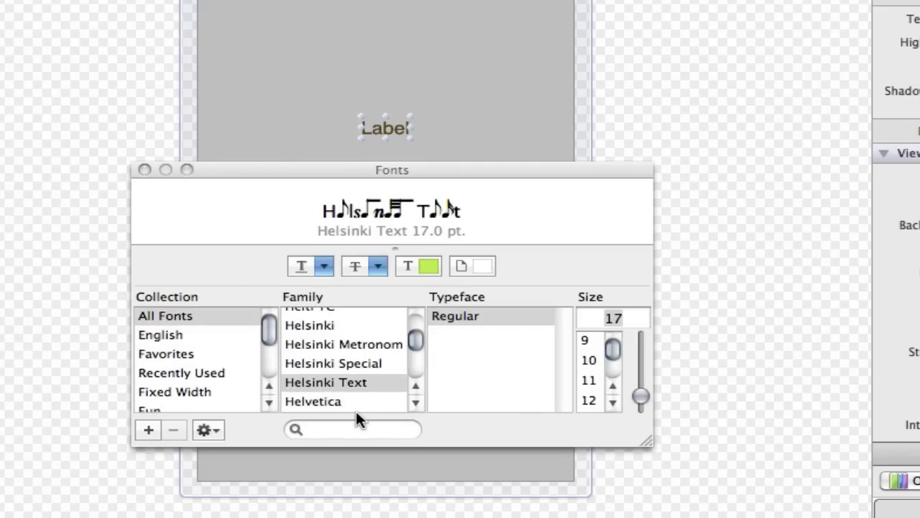
mouse_move(352, 385)
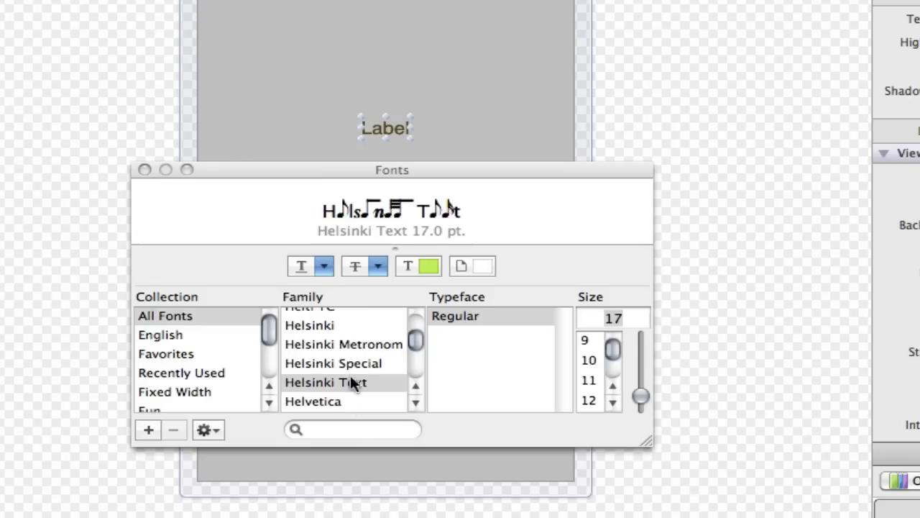
mouse_move(302, 342)
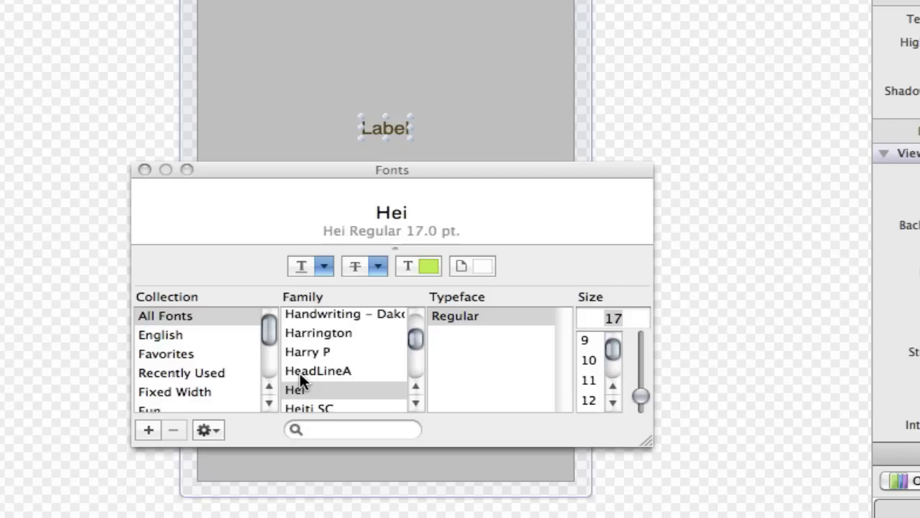
click(307, 325)
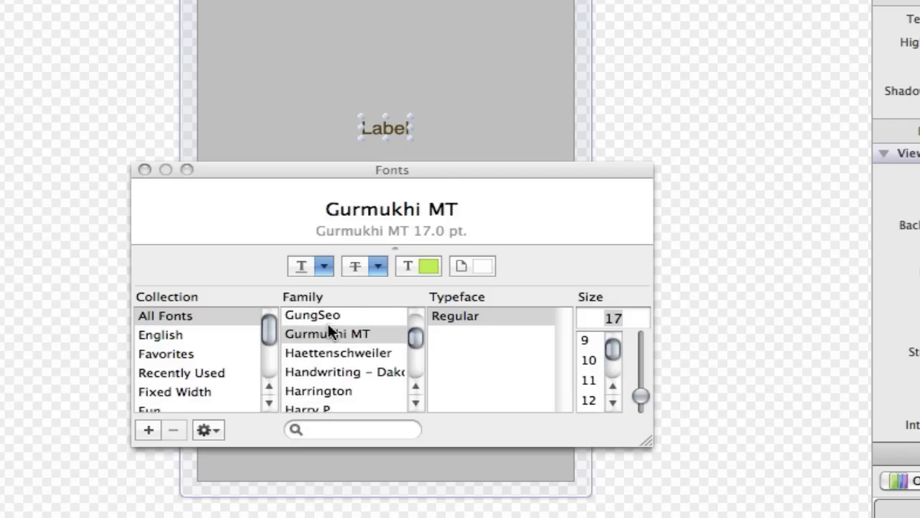
mouse_move(342, 362)
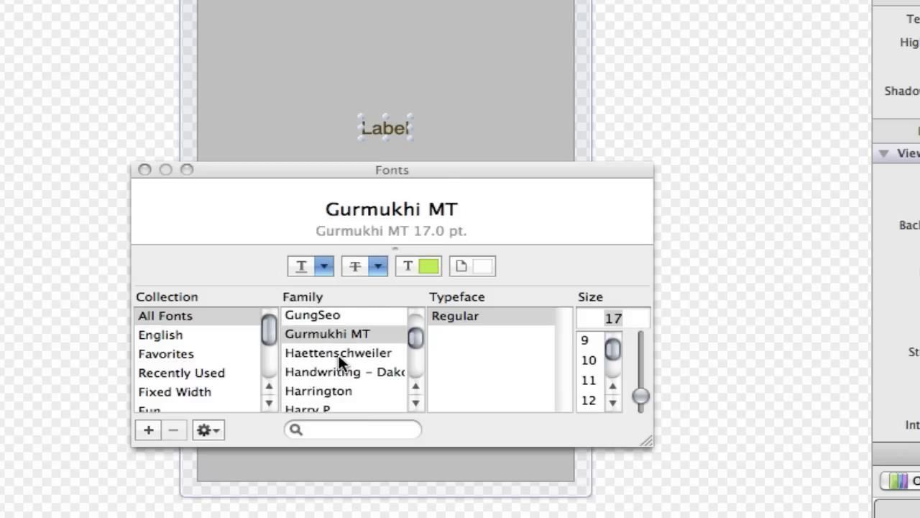
scroll(up, 3)
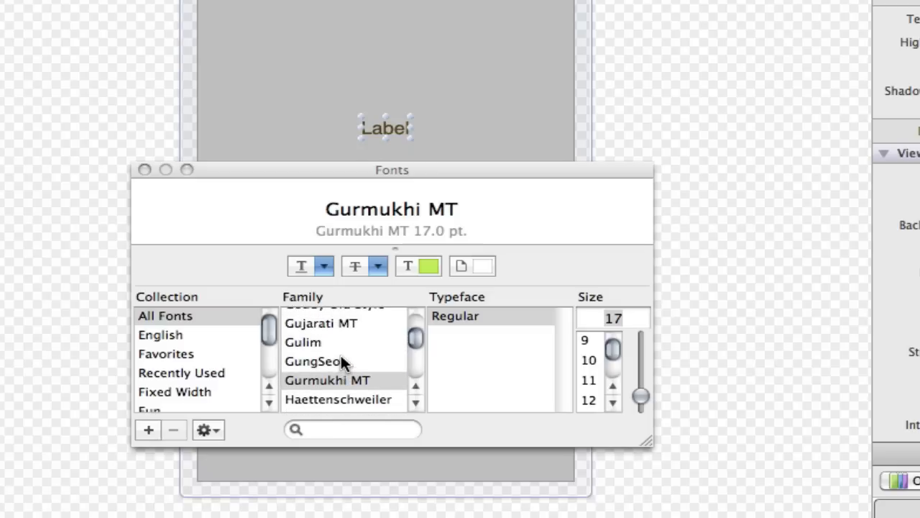
scroll(up, 3)
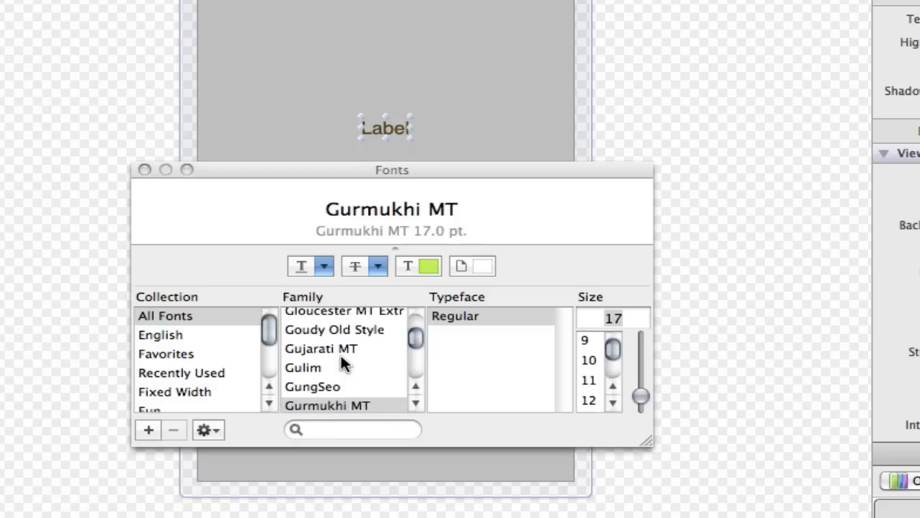
scroll(up, 3)
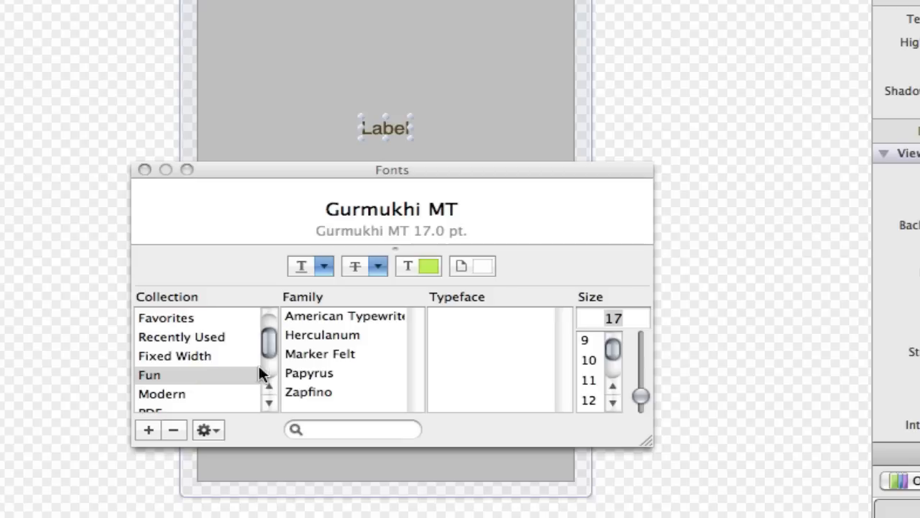
click(319, 354)
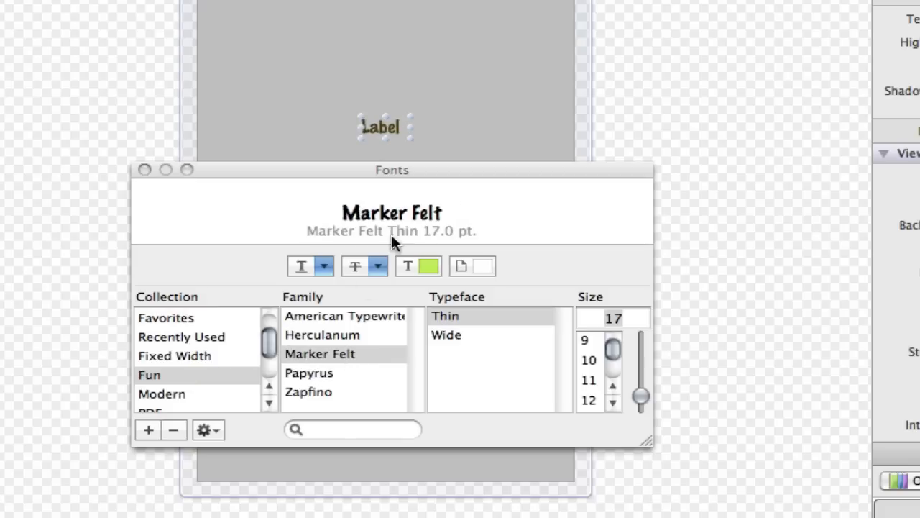
mouse_move(400, 158)
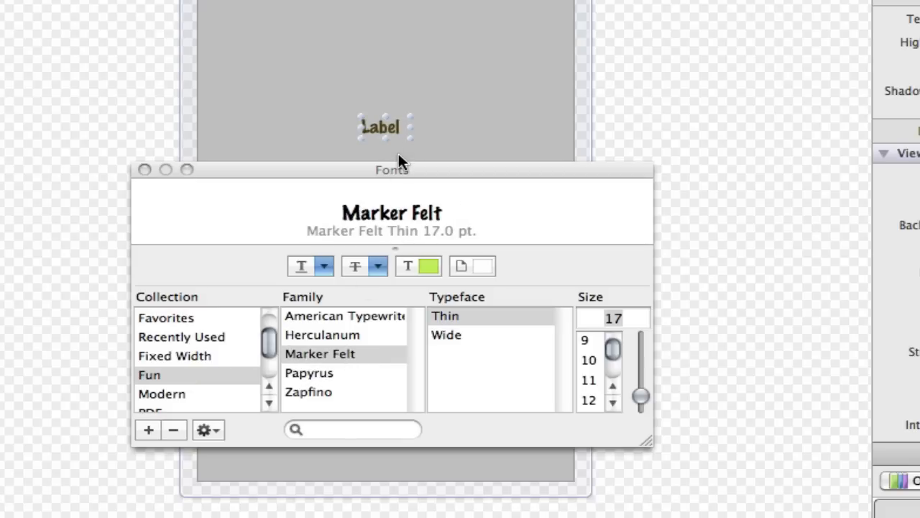
mouse_move(216, 152)
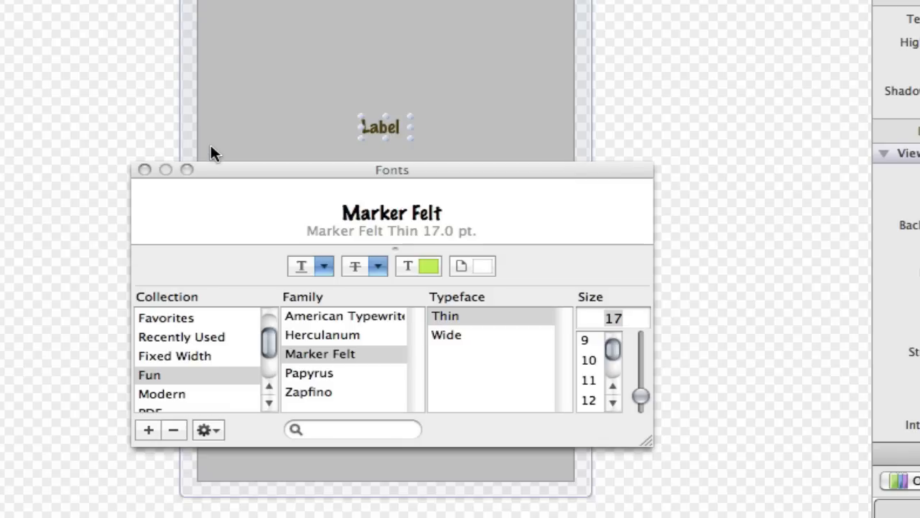
mouse_move(3, 164)
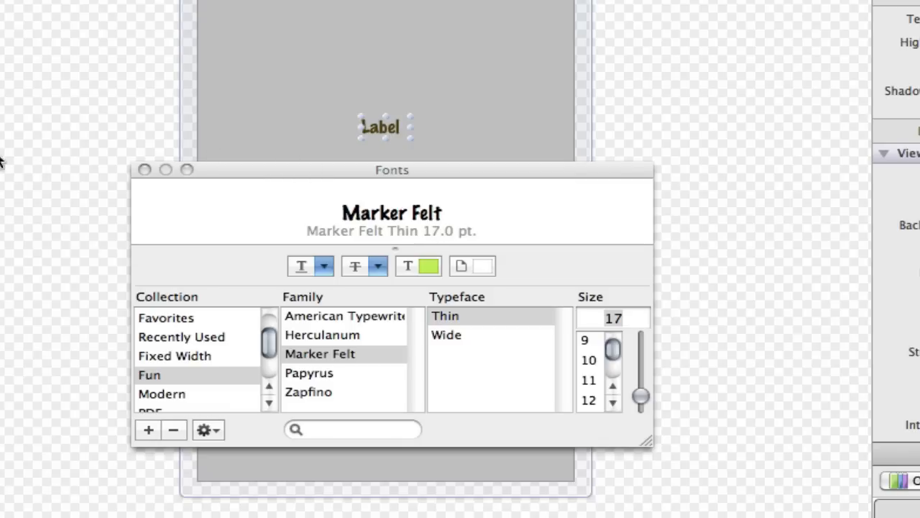
mouse_move(130, 109)
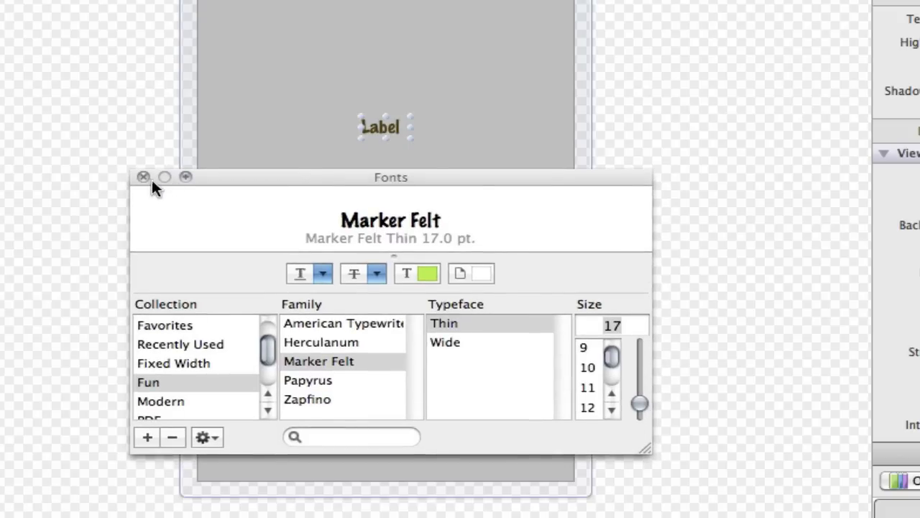
mouse_move(164, 207)
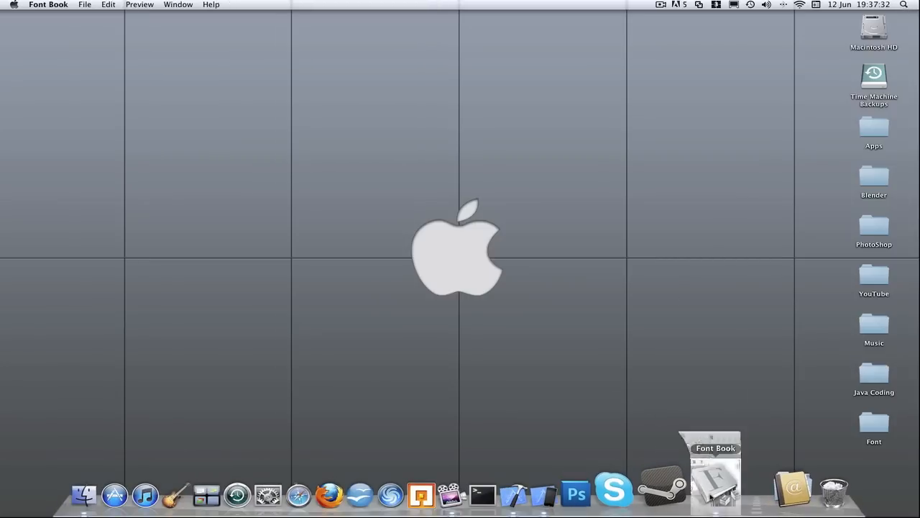
In Font Book, search 'Lob' and select the Lobster 1.4 font family
click(715, 472)
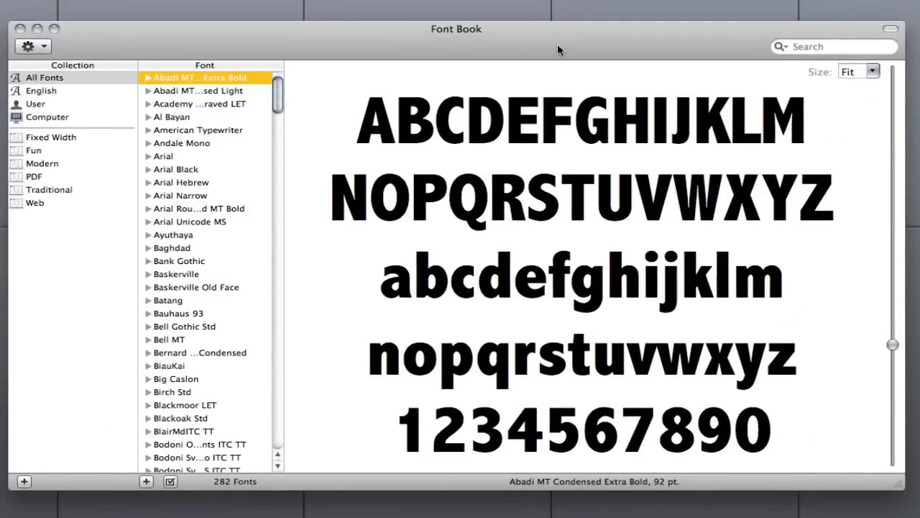
mouse_move(257, 237)
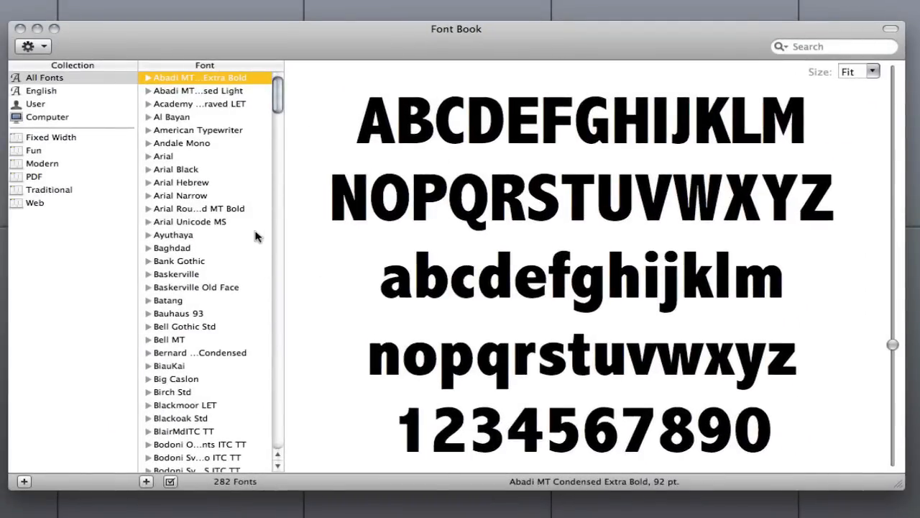
scroll(down, 3)
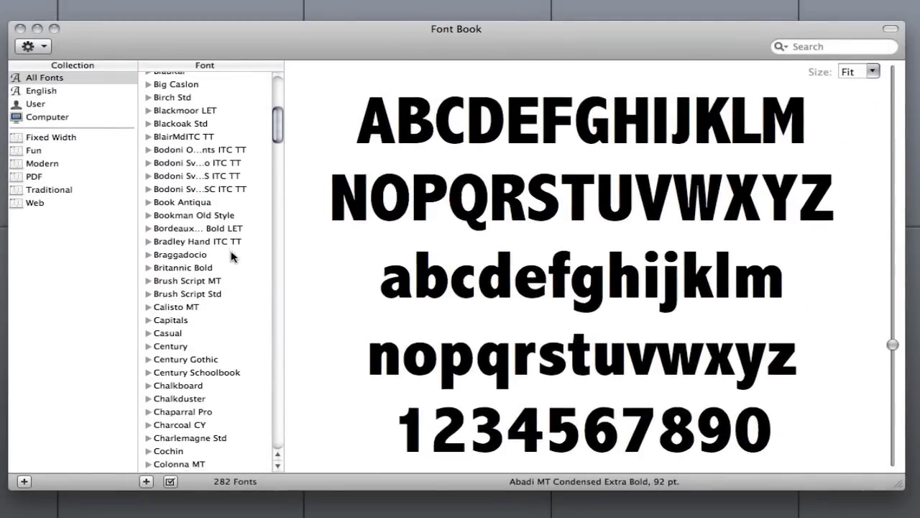
scroll(down, 3)
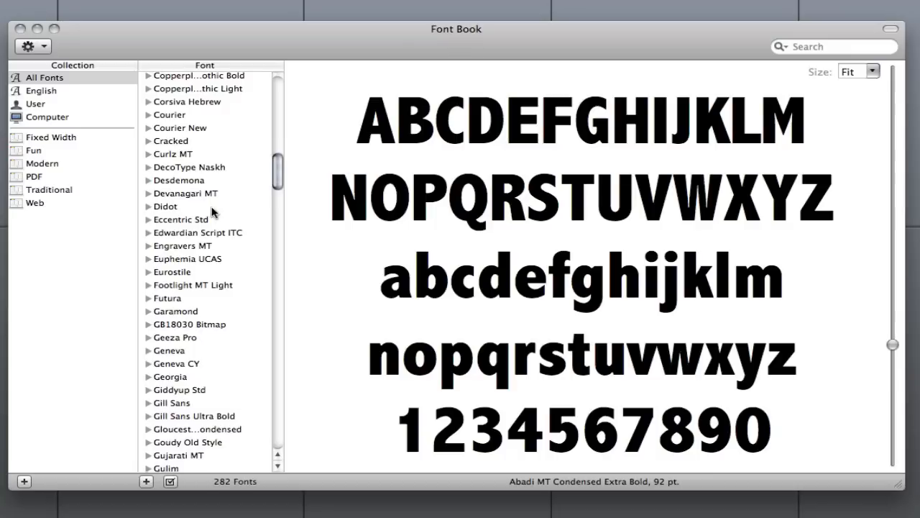
click(185, 164)
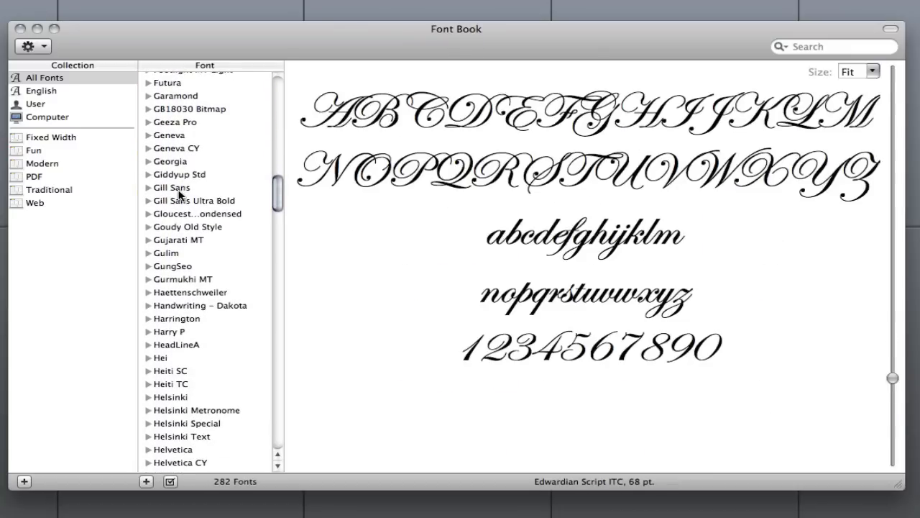
click(172, 187)
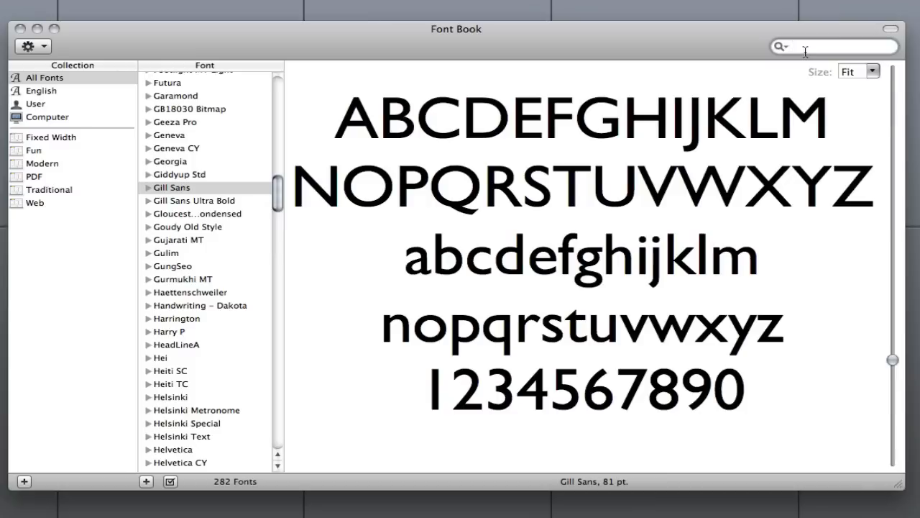
text(Lob)
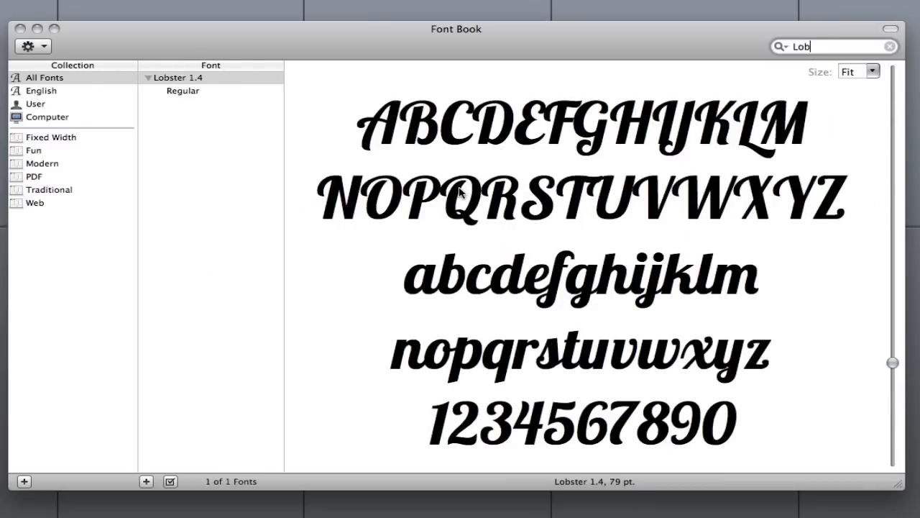
click(178, 77)
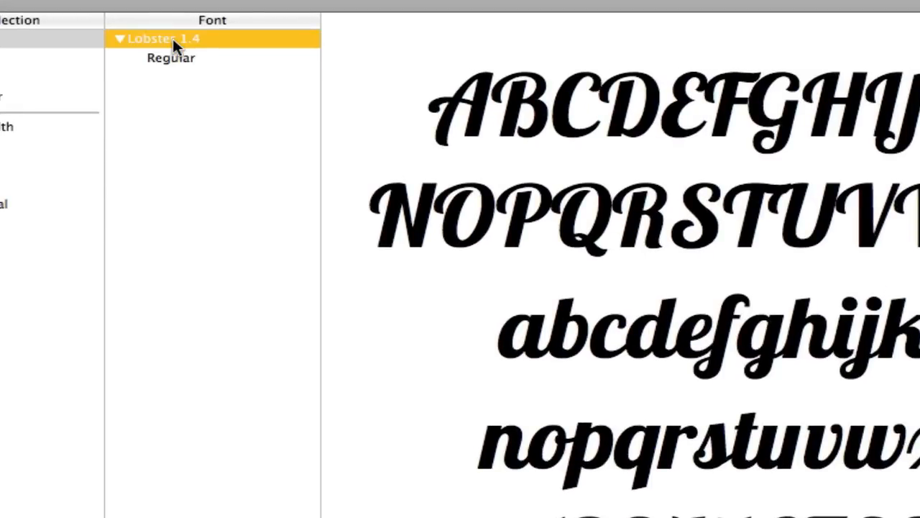
Reveal Lobster 1.4.otf in Finder via Show in Finder and review its details
right_click(161, 37)
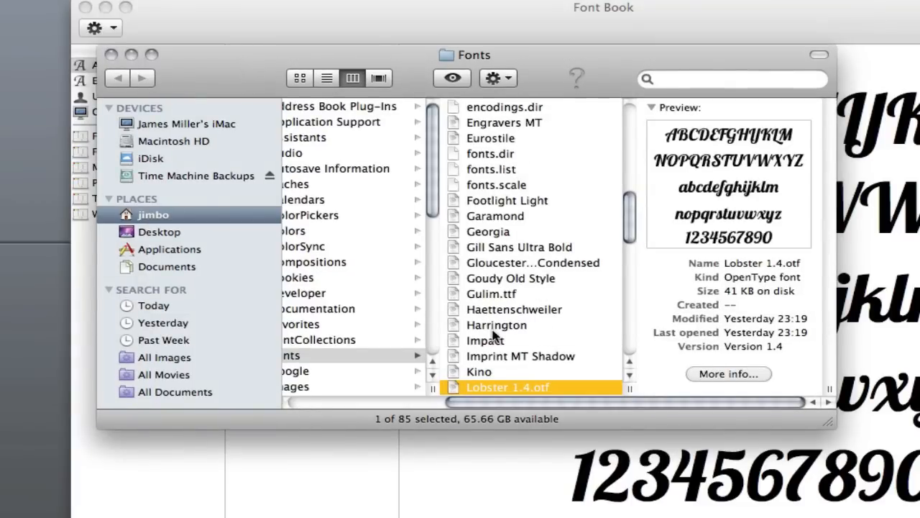
scroll(down, 3)
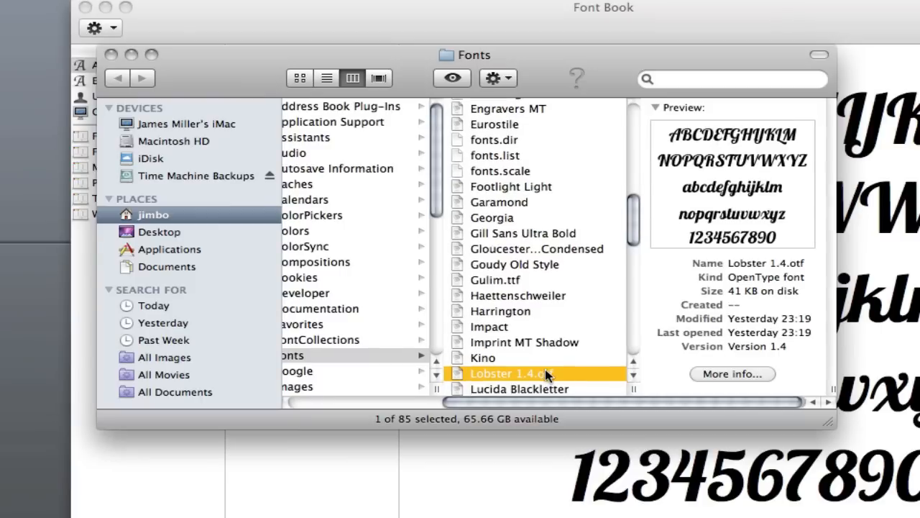
scroll(down, 3)
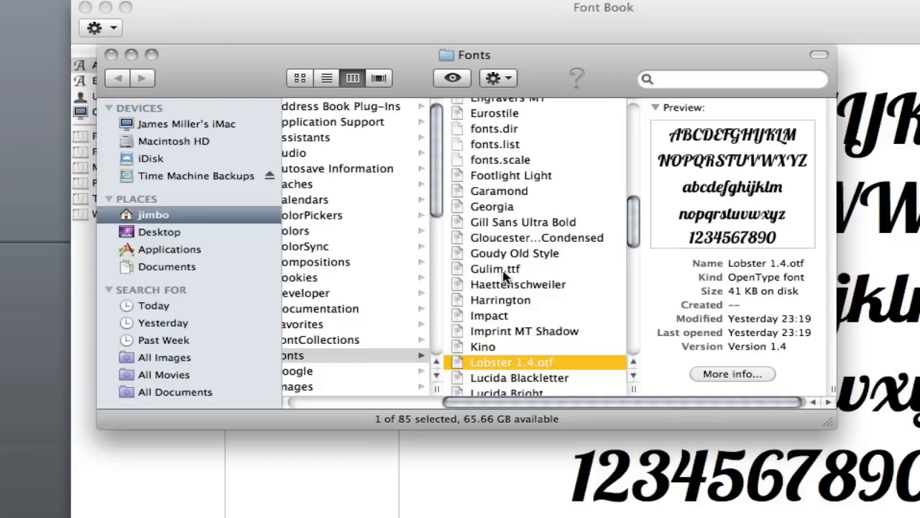
mouse_move(529, 230)
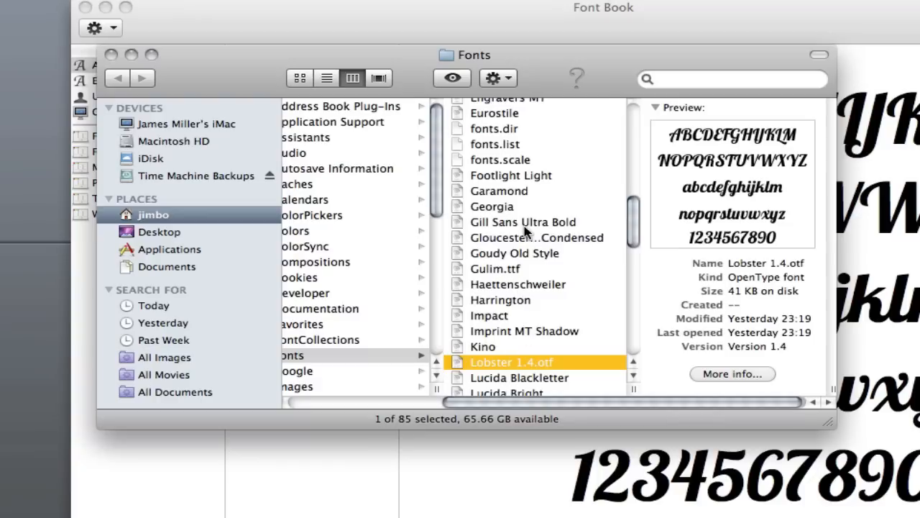
mouse_move(521, 371)
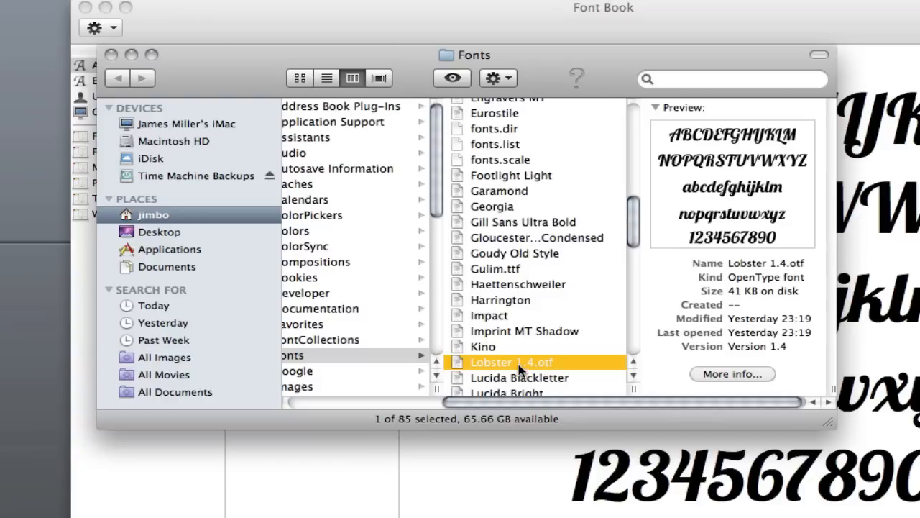
right_click(510, 362)
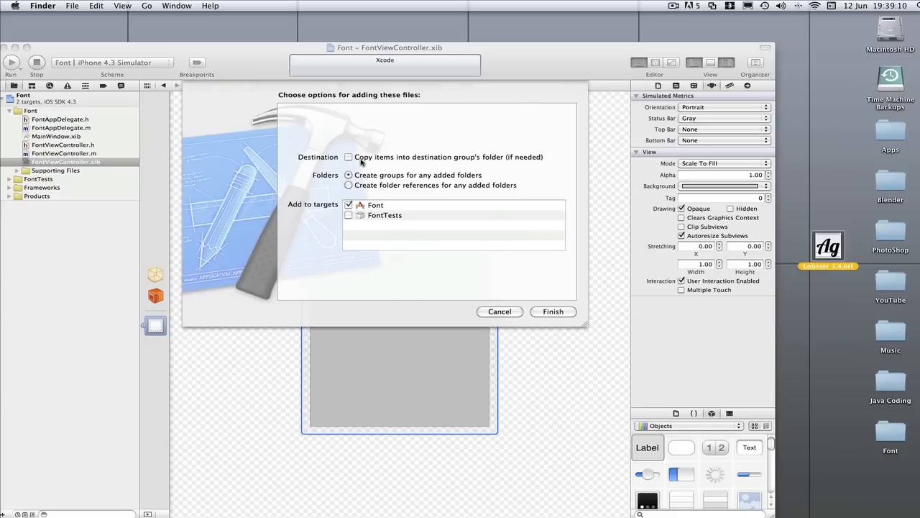
Finish adding Lobster 1.4.otf to the Font project and select Supporting Files
click(347, 156)
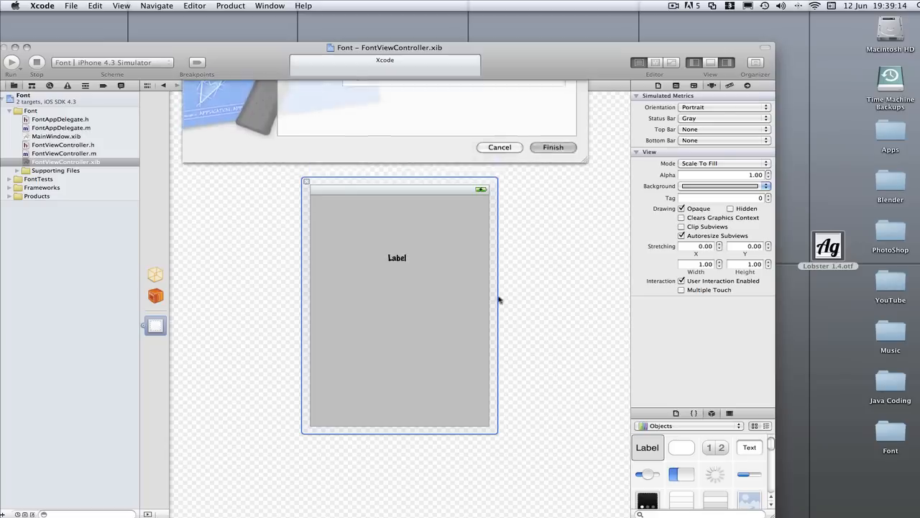
click(552, 147)
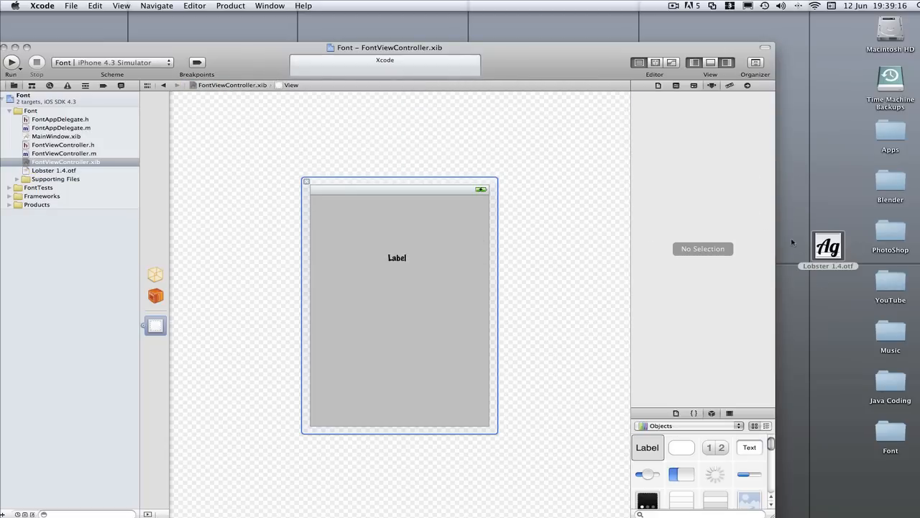
click(55, 170)
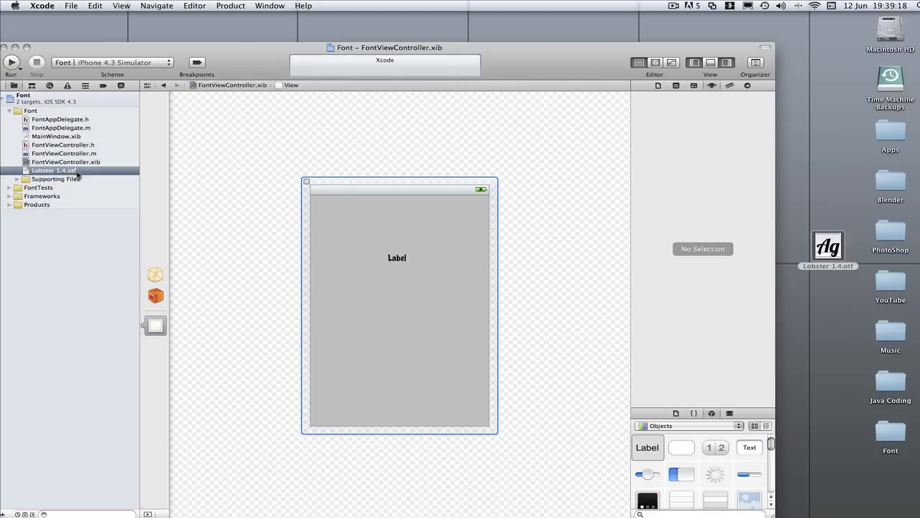
Open Font-Info.plist from Supporting Files and pick a row for the new key
click(55, 169)
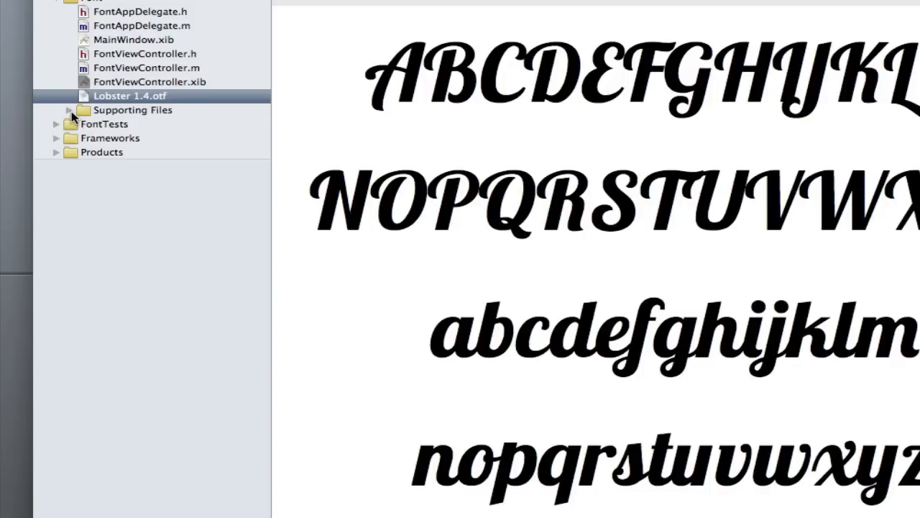
click(69, 109)
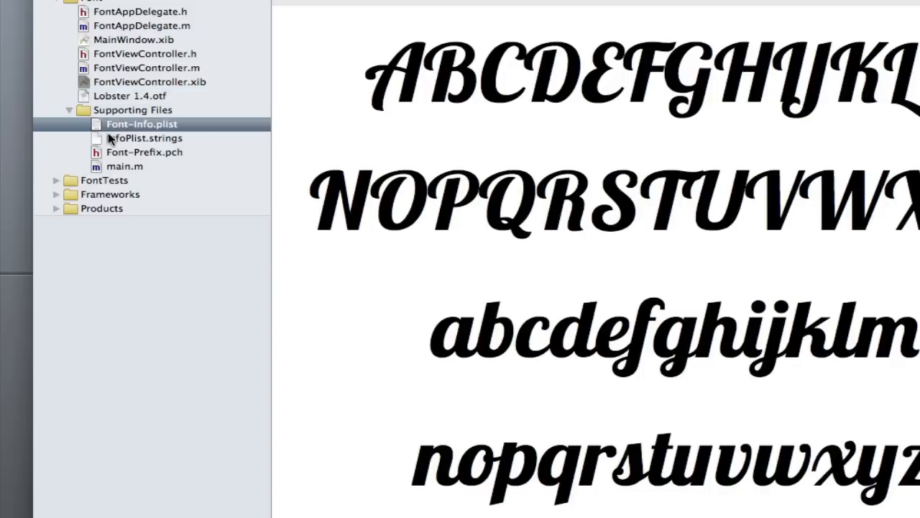
click(141, 123)
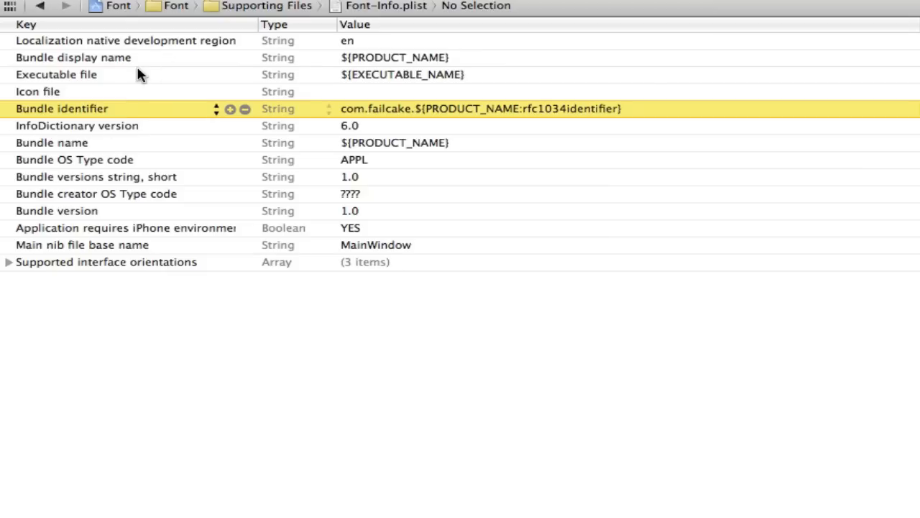
click(37, 92)
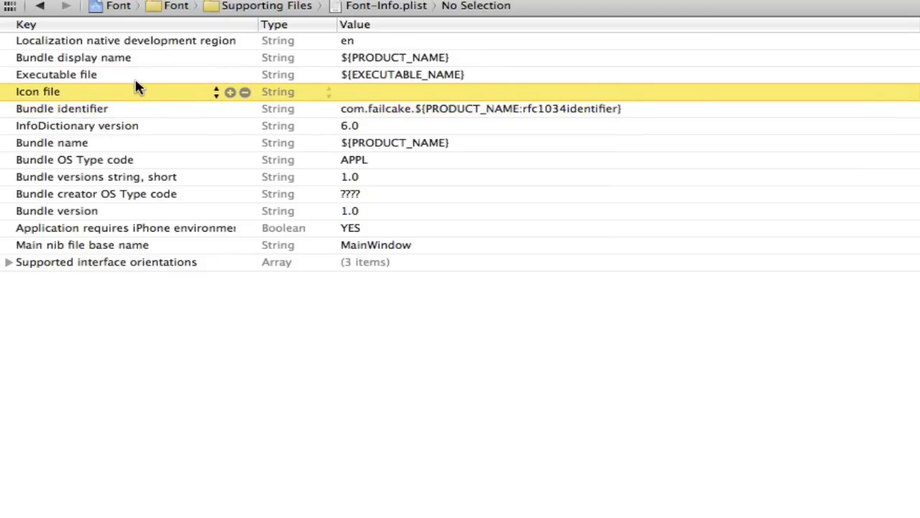
mouse_move(199, 99)
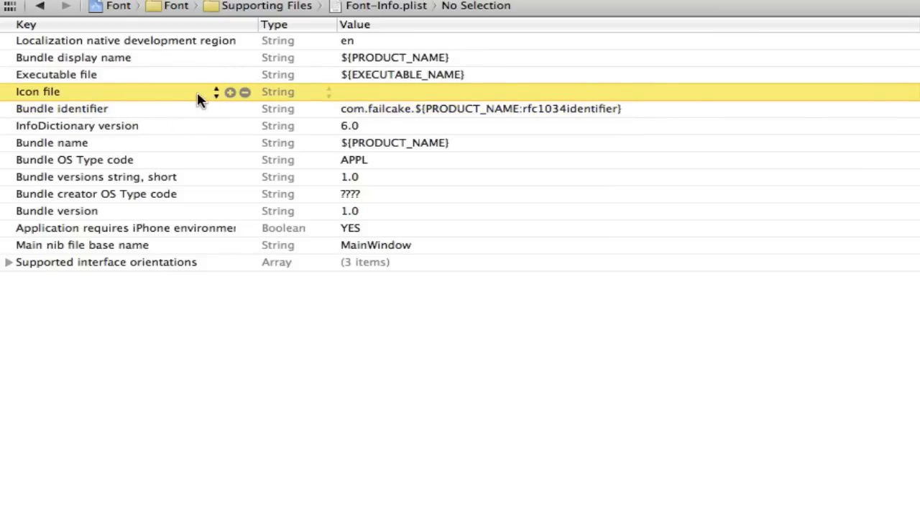
mouse_move(165, 98)
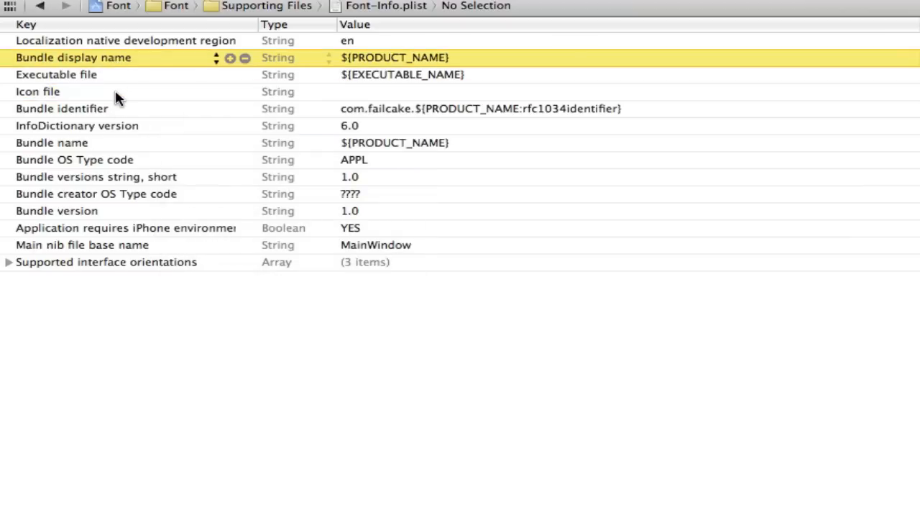
Add a 'Fonts provided by application' array row and expand it to show Item 0
right_click(37, 92)
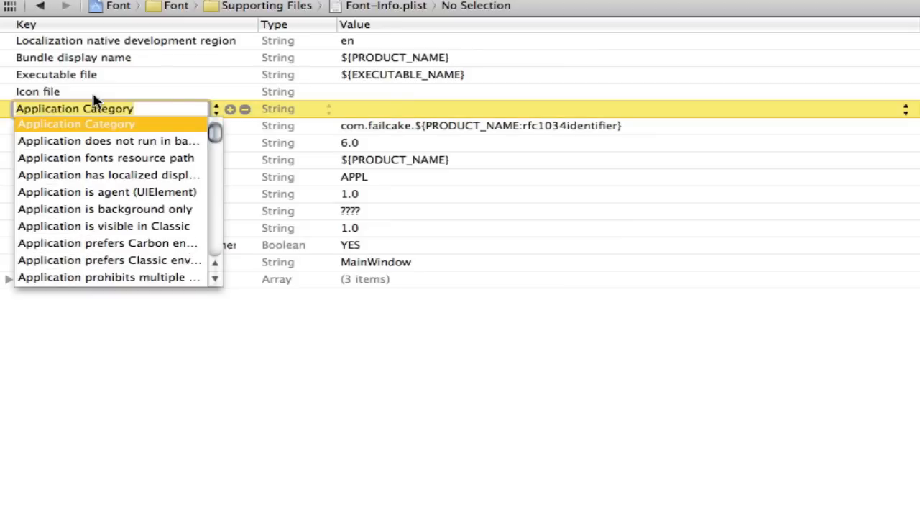
scroll(down, 3)
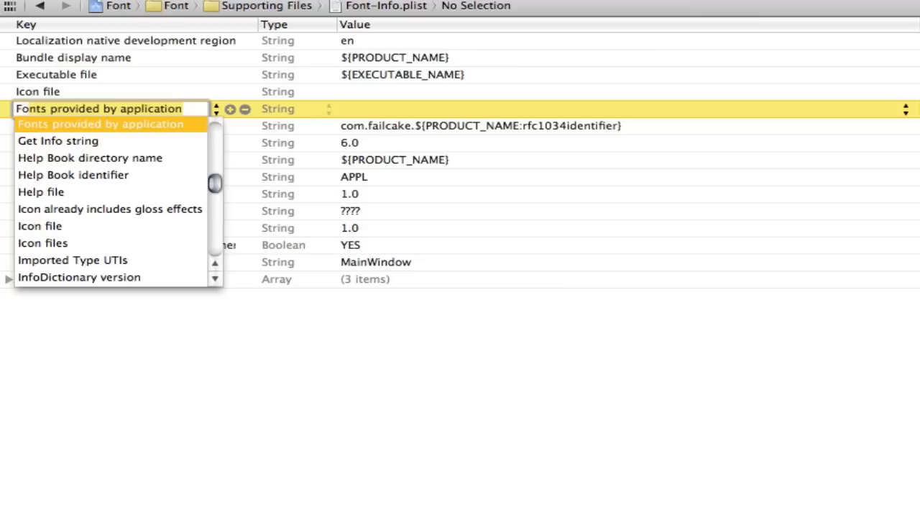
mouse_move(100, 136)
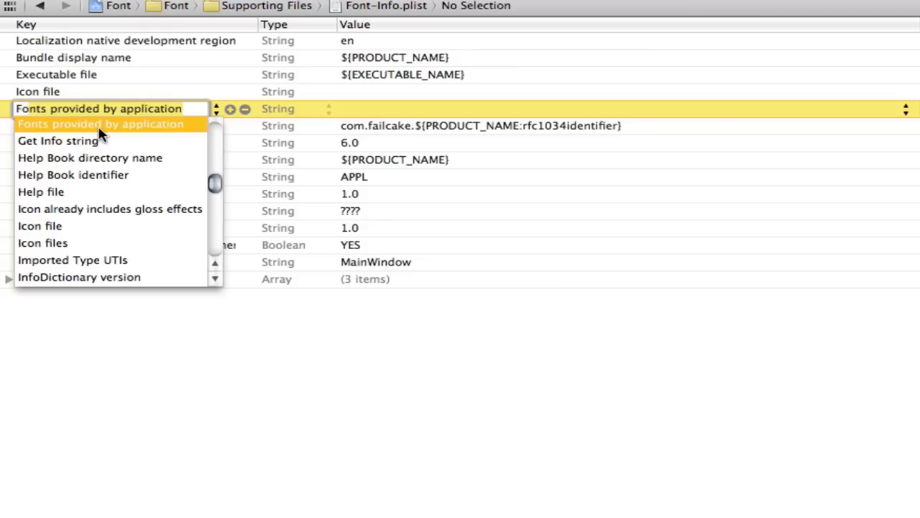
mouse_move(112, 128)
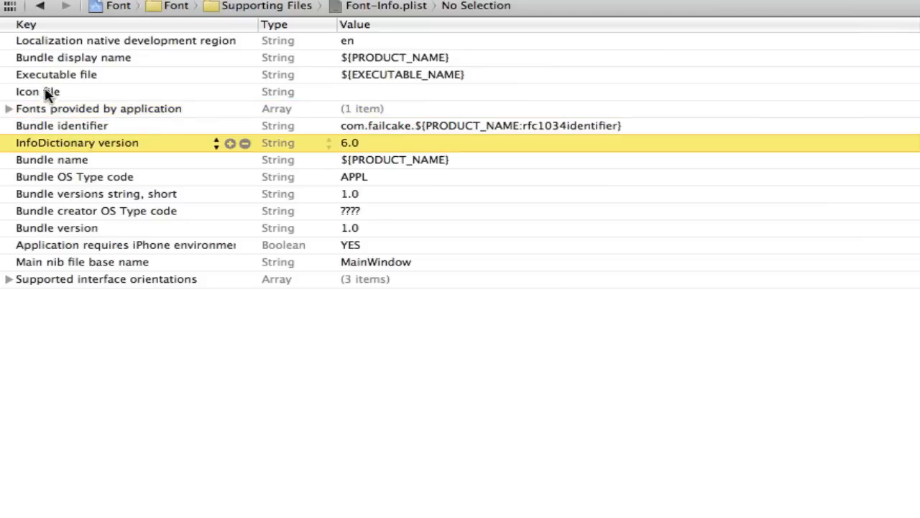
click(98, 109)
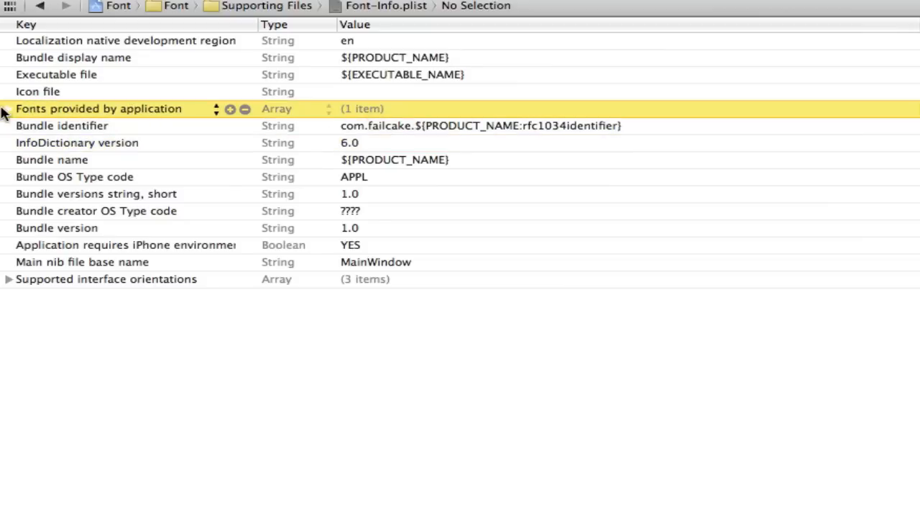
click(9, 110)
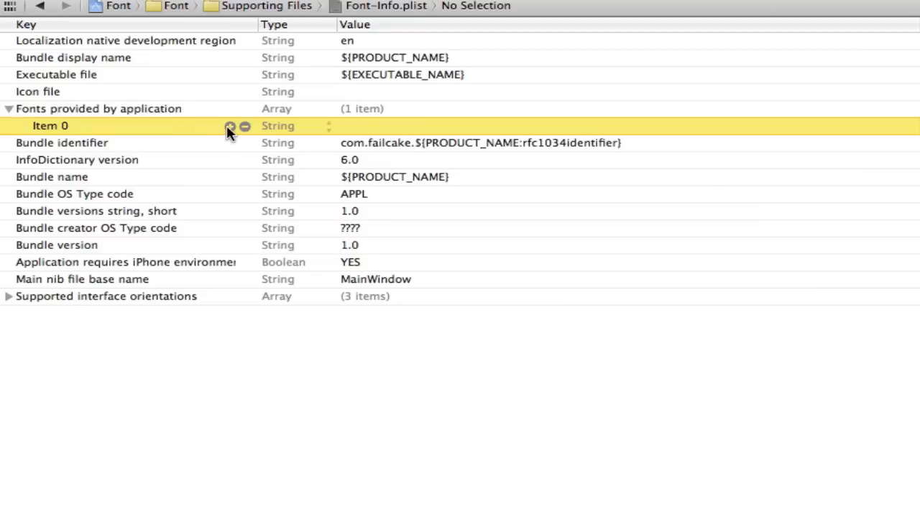
mouse_move(227, 180)
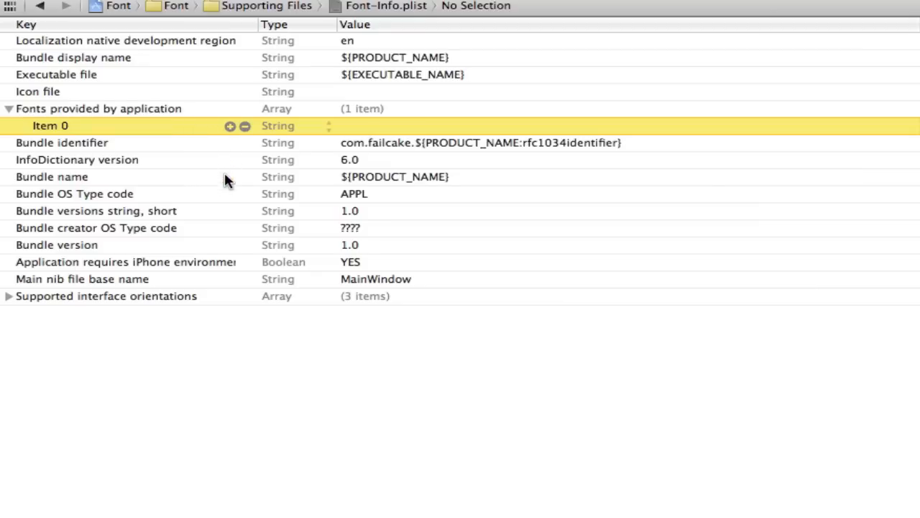
mouse_move(345, 142)
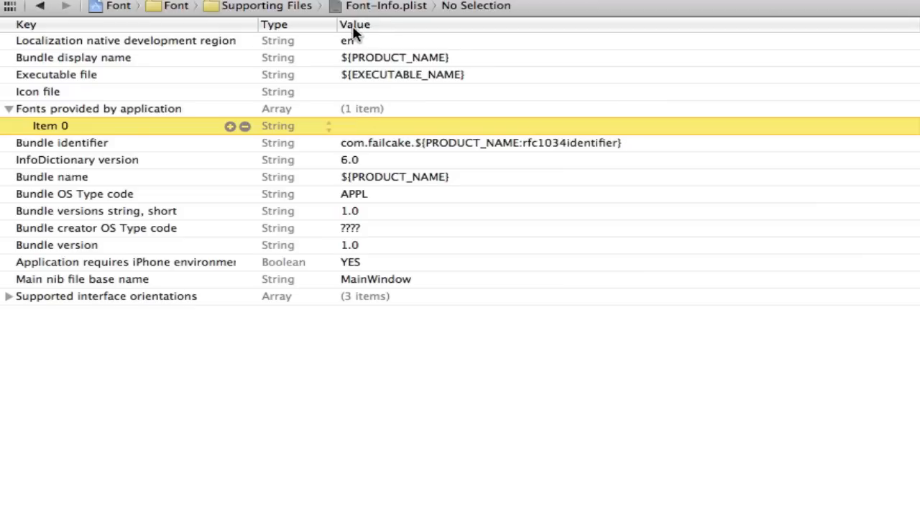
mouse_move(394, 118)
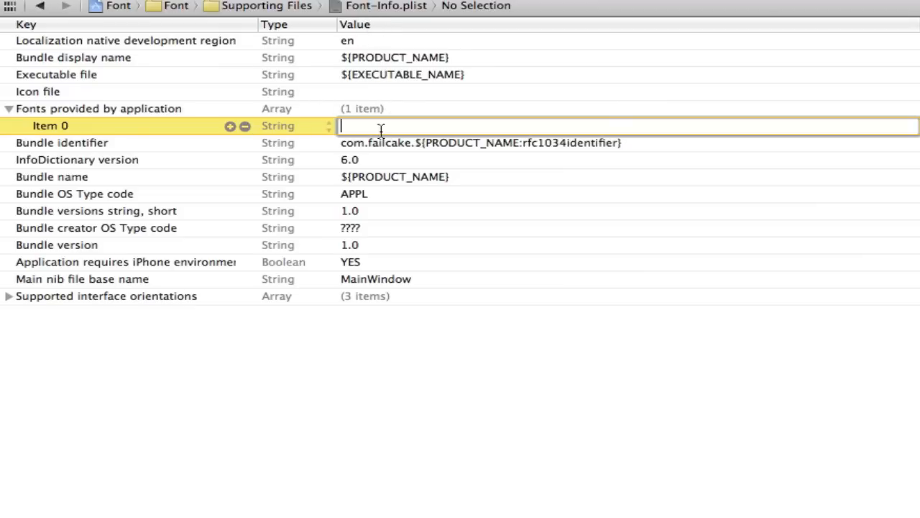
Enter Lobster 1.4.otf as the value of Item 0 and commit it
text(Lobs)
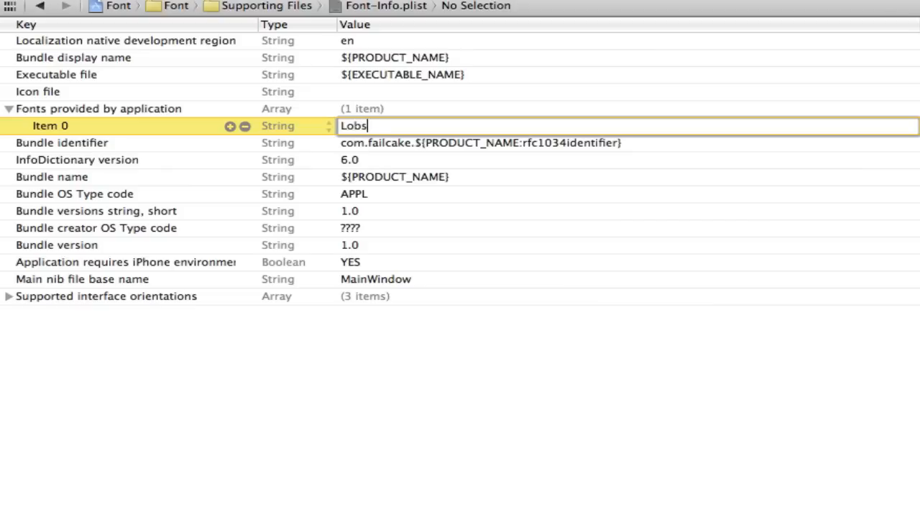
text(ter 1.)
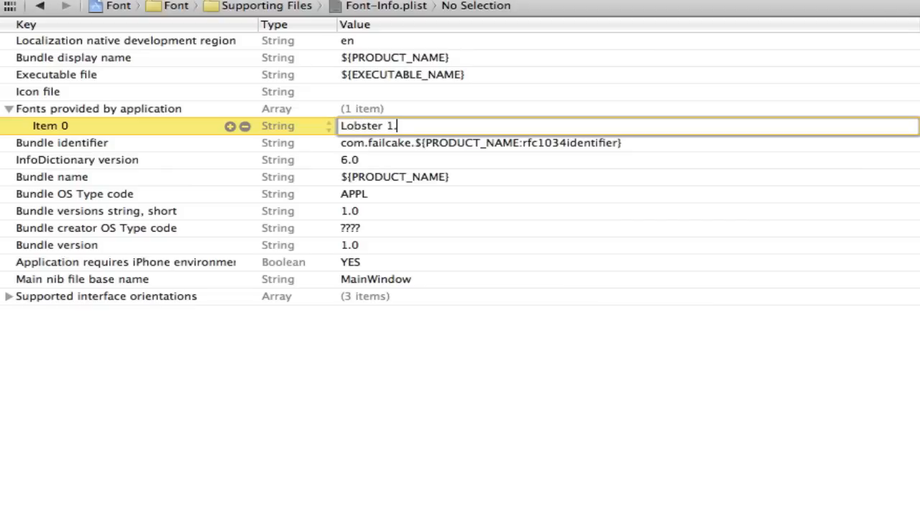
text(4.0)
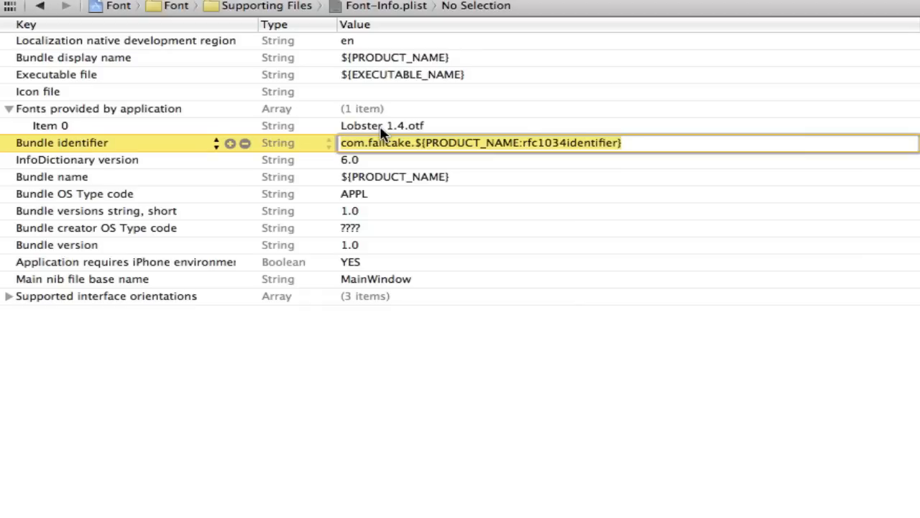
click(50, 125)
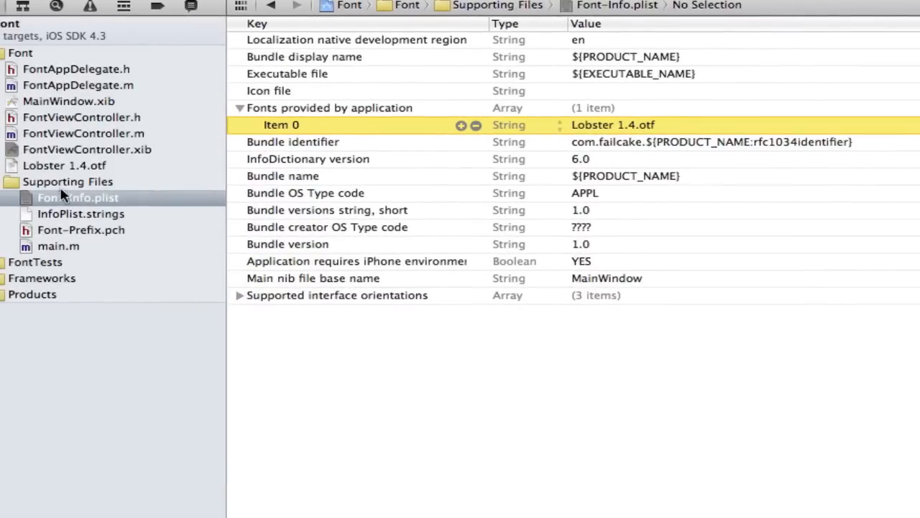
mouse_move(72, 176)
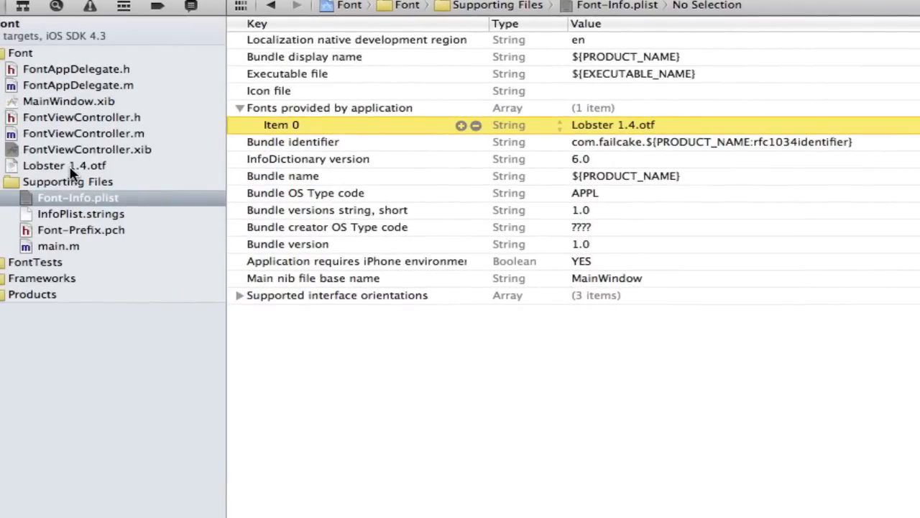
mouse_move(75, 200)
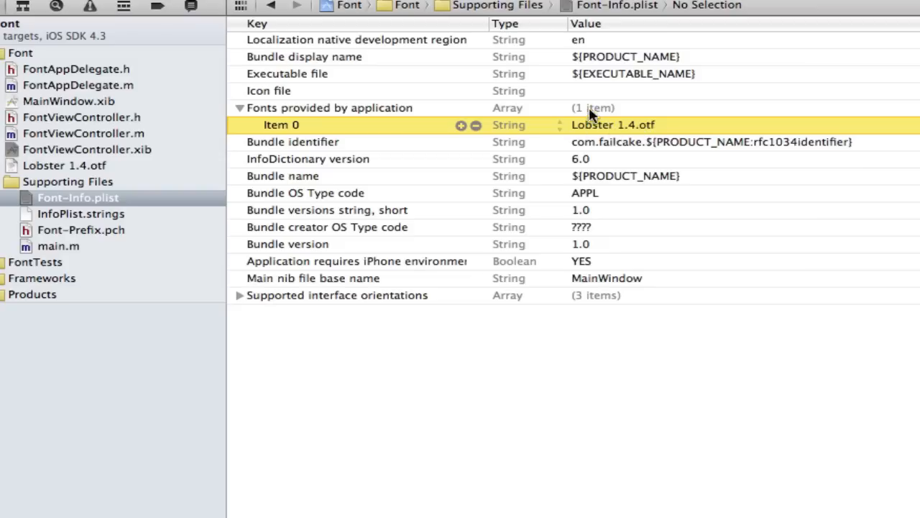
mouse_move(640, 132)
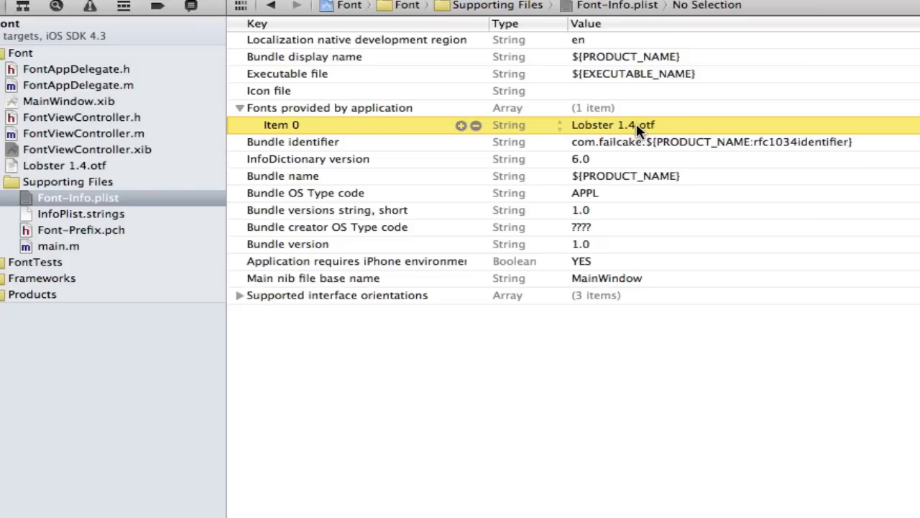
mouse_move(137, 148)
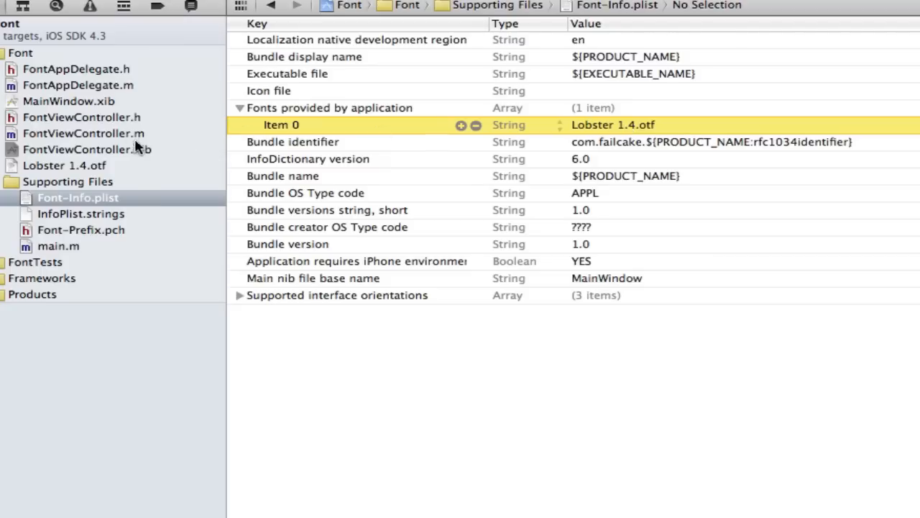
Review the label, tf and tv outlets in FontViewController.h, then move to FontViewController.m
click(80, 116)
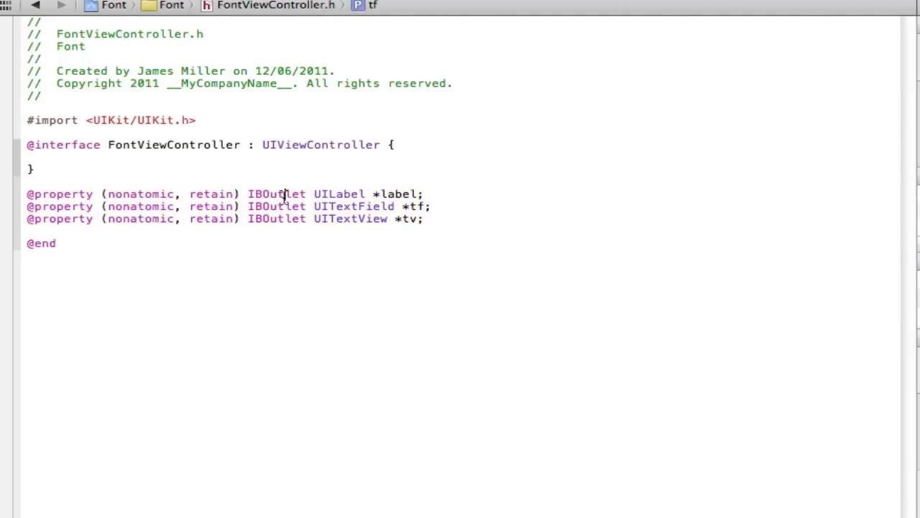
double_click(353, 207)
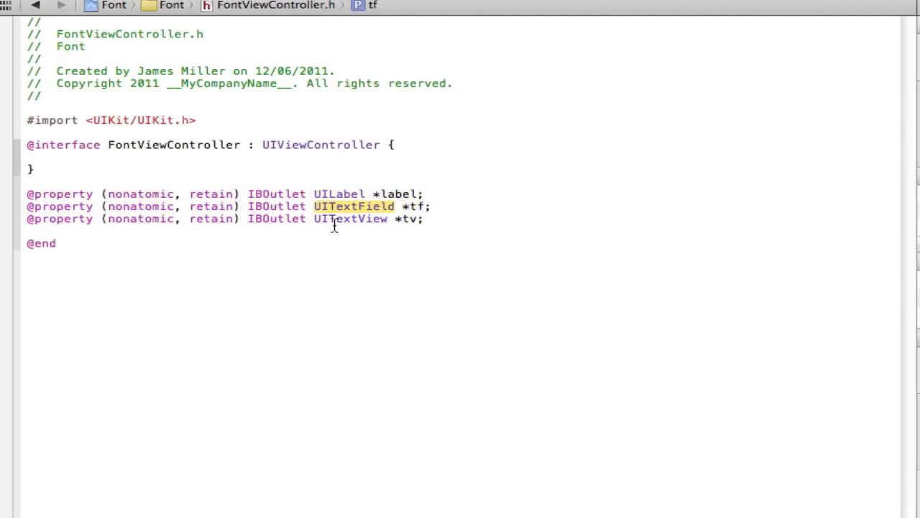
click(351, 219)
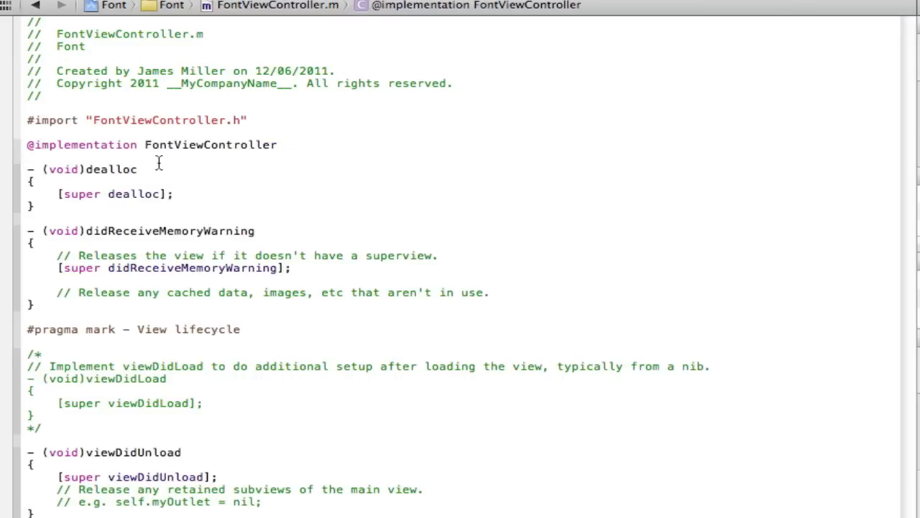
text(@syn)
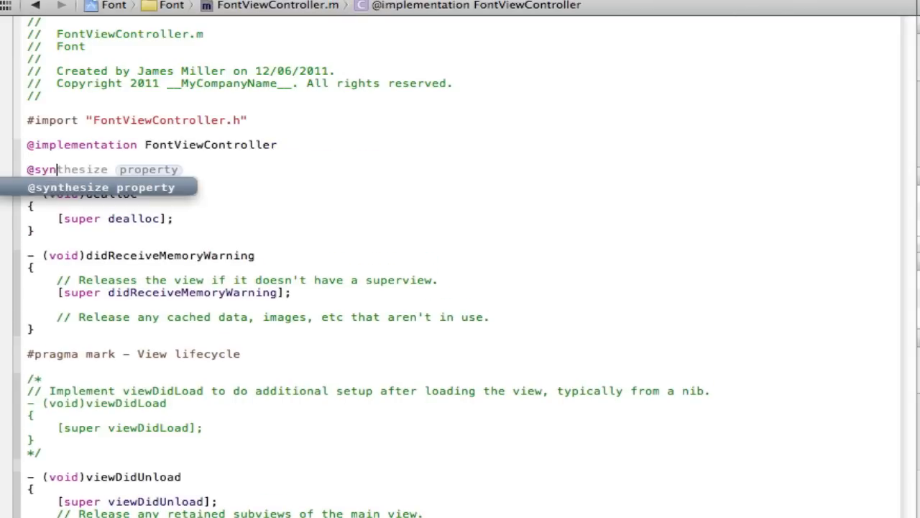
text(label)
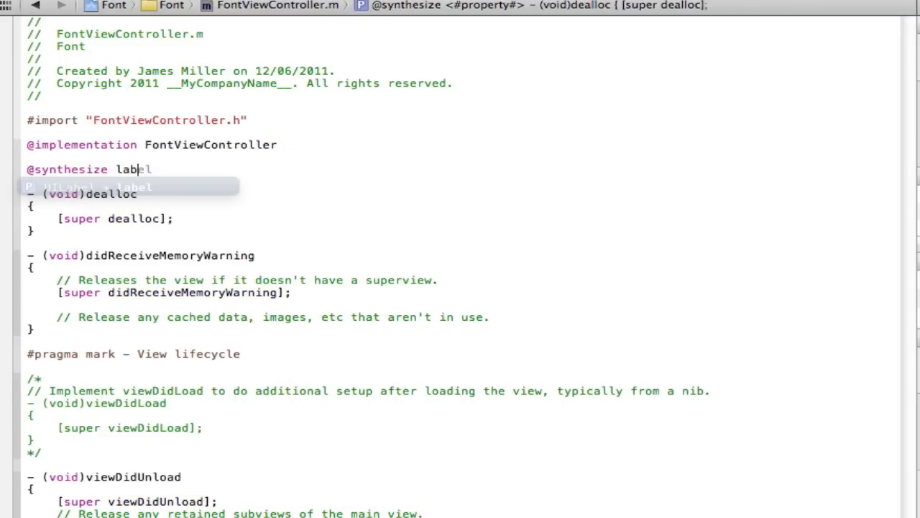
text(,tf,)
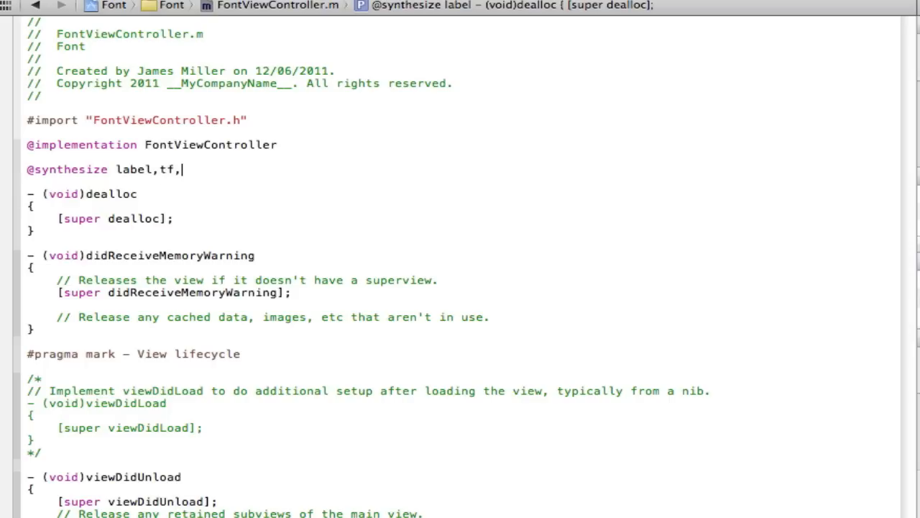
text(tv;)
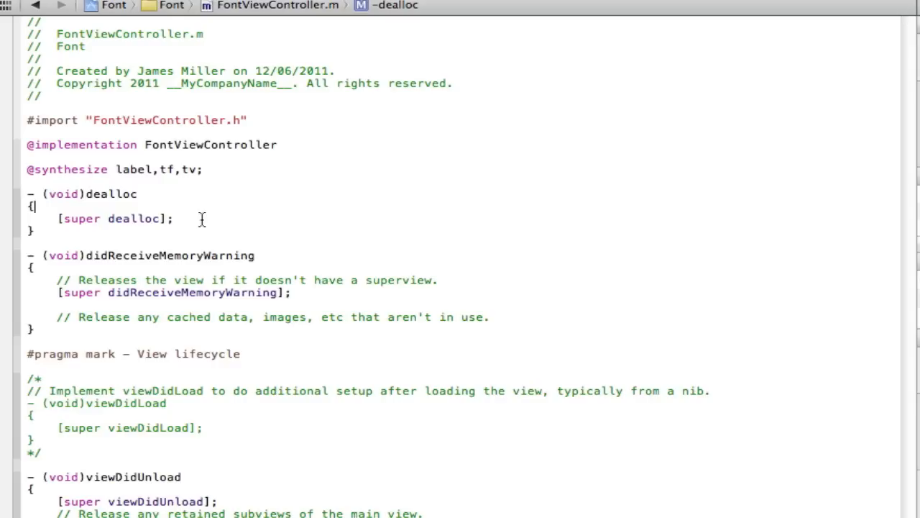
Add release calls for label, tf and tv in dealloc
text([label)
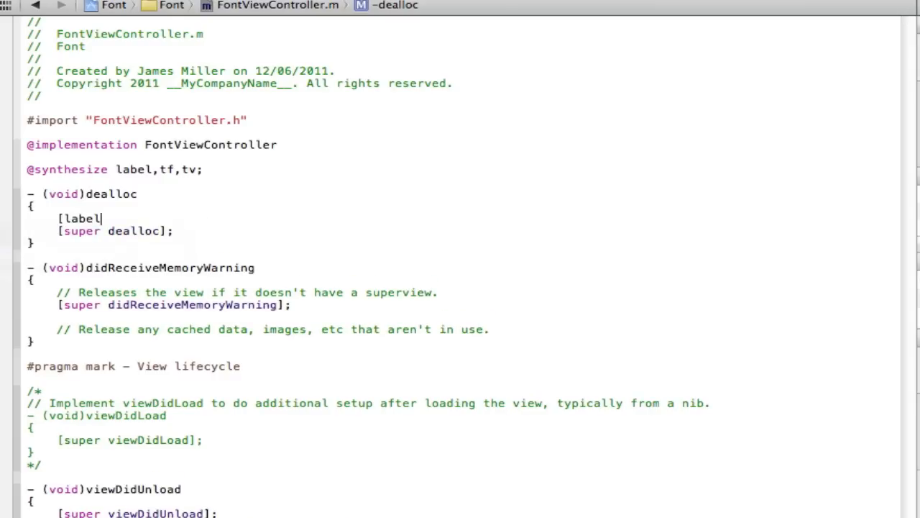
text(release];)
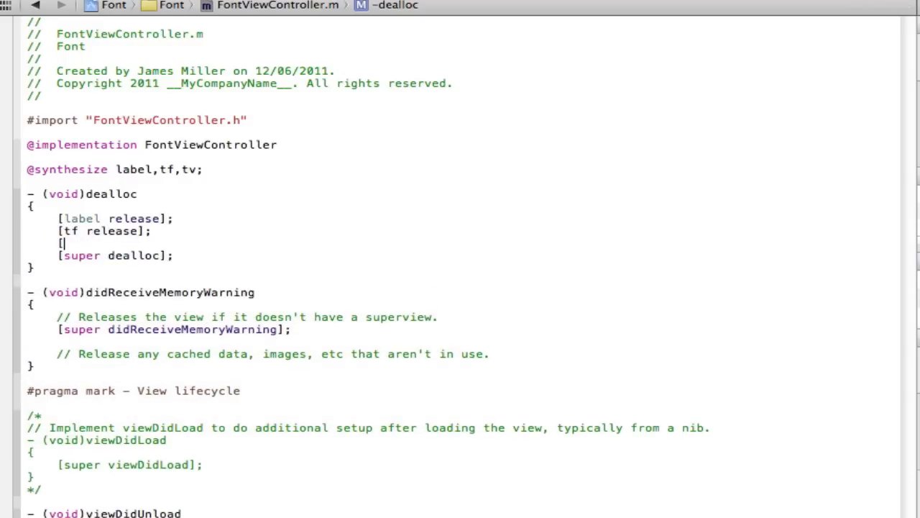
text(tv release];)
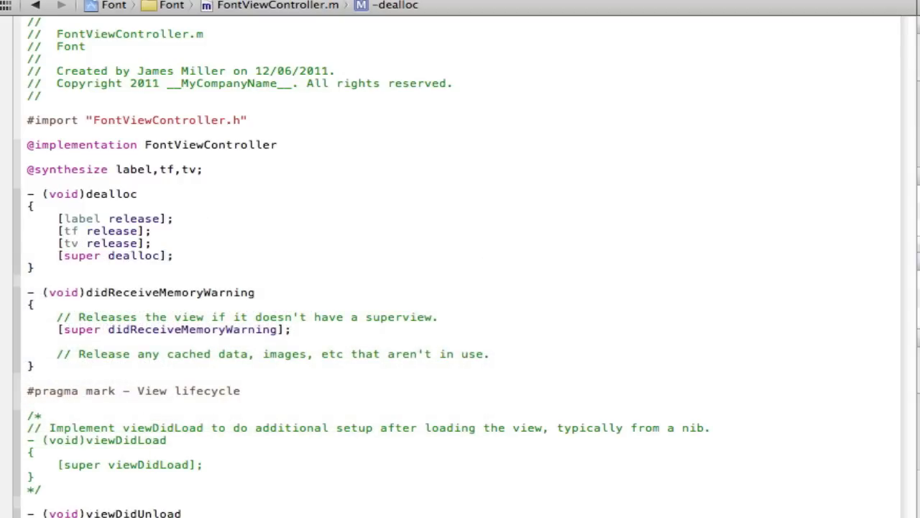
Uncomment viewDidLoad and start a new line inside it for the font code
scroll(down, 3)
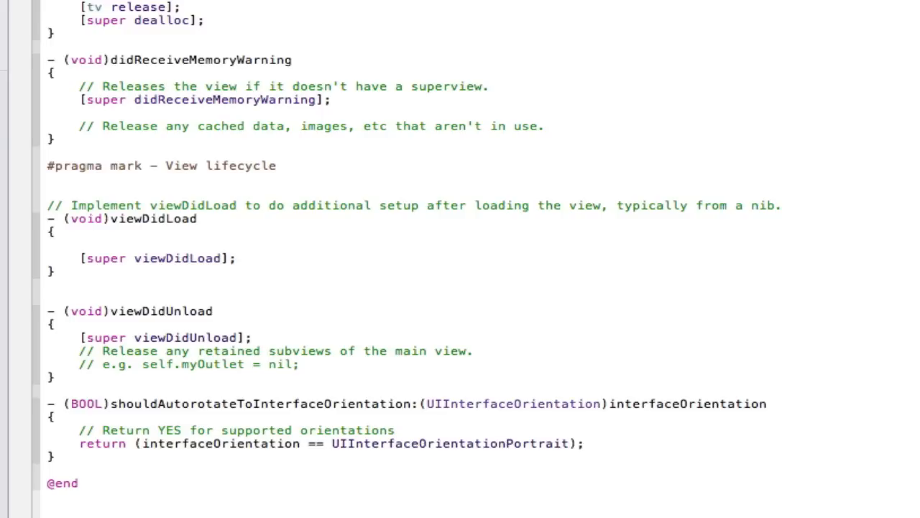
click(79, 244)
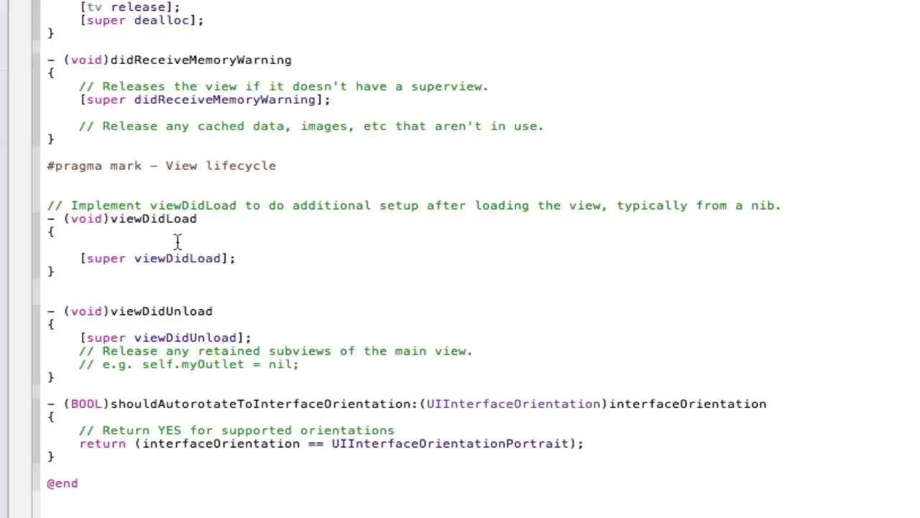
click(79, 244)
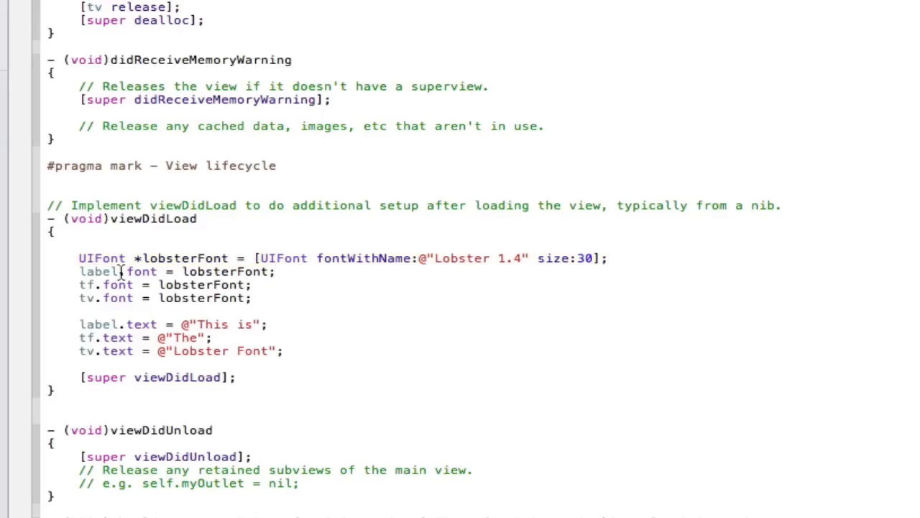
Declare UIFont *lobsterFont with fontWithName:@"Lobster 1.4" size:30 in viewDidLoad
double_click(100, 259)
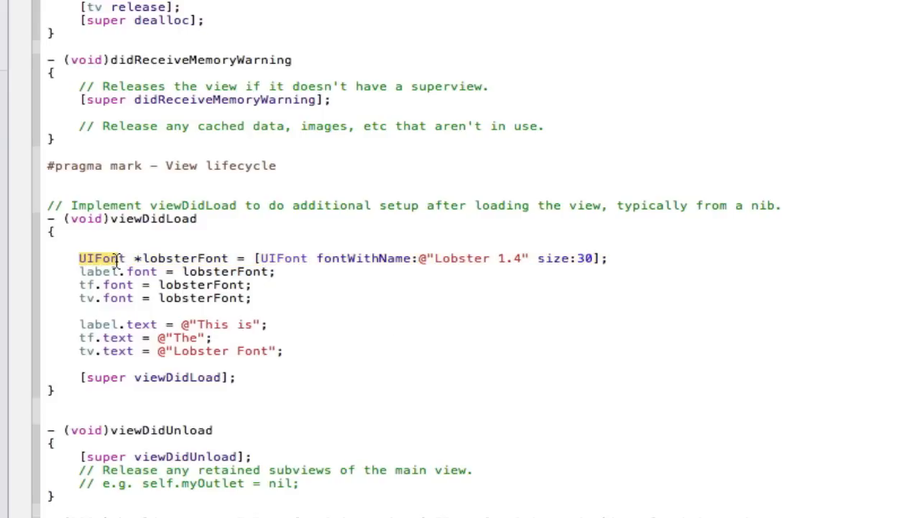
double_click(185, 257)
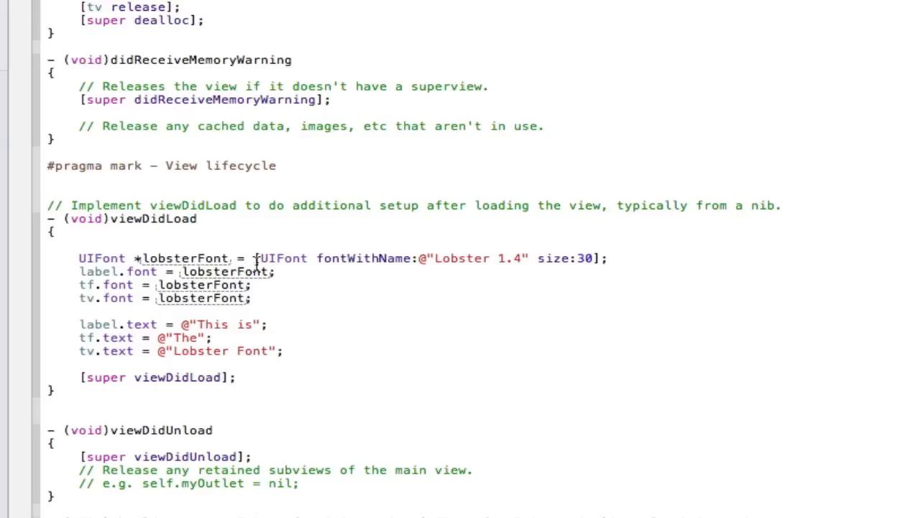
double_click(363, 258)
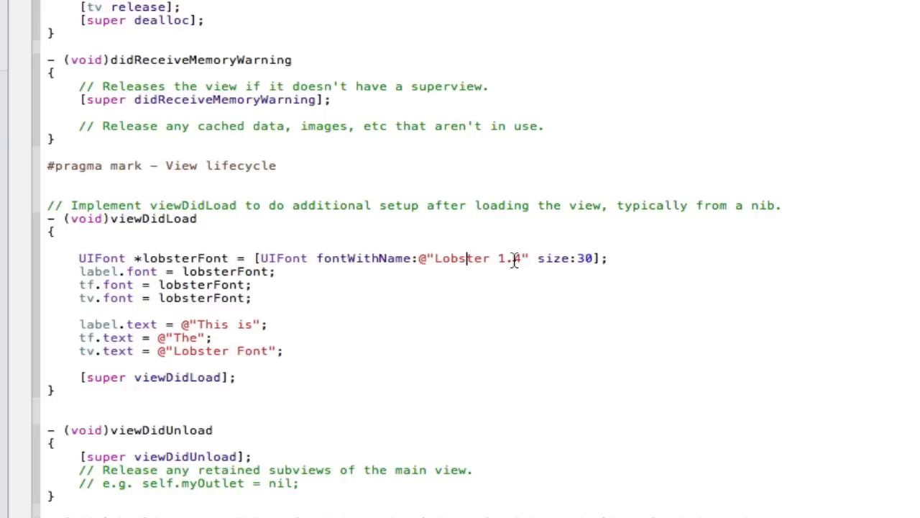
scroll(down, 3)
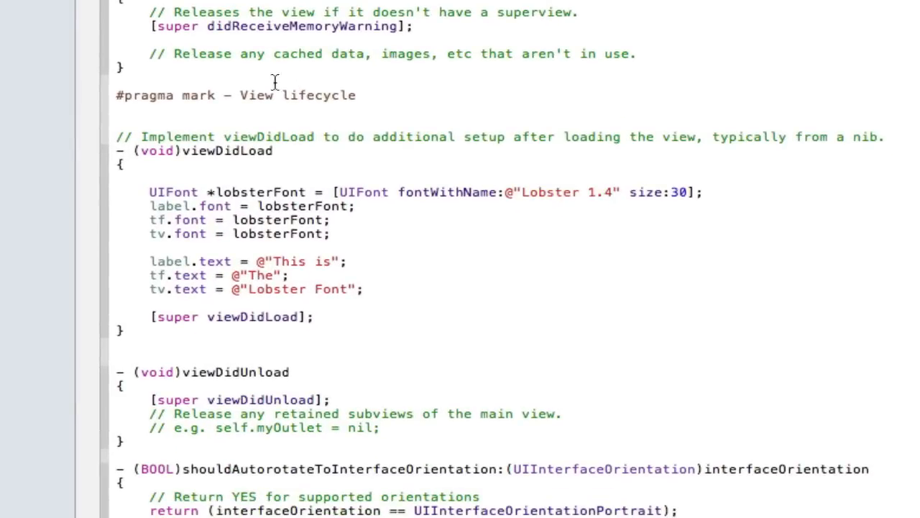
mouse_move(717, 194)
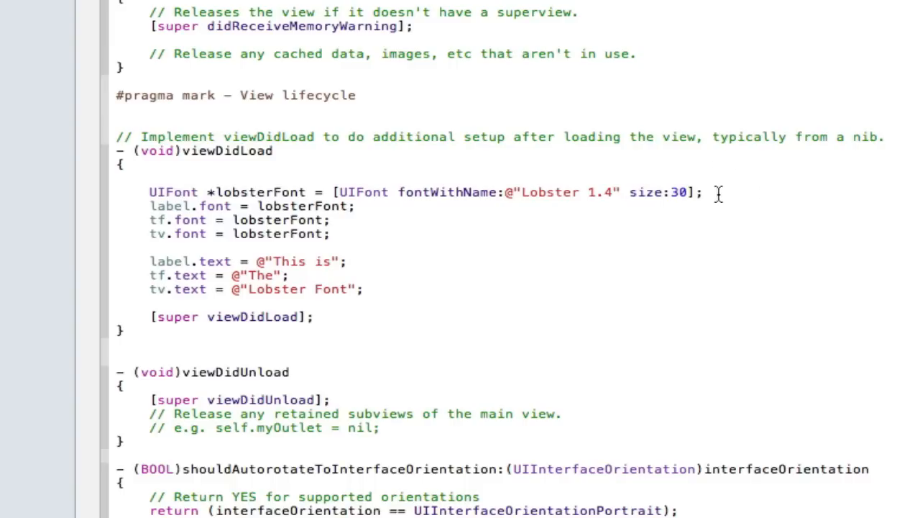
Assign lobsterFont to label.font, tf.font and tv.font and set their sample texts
double_click(650, 193)
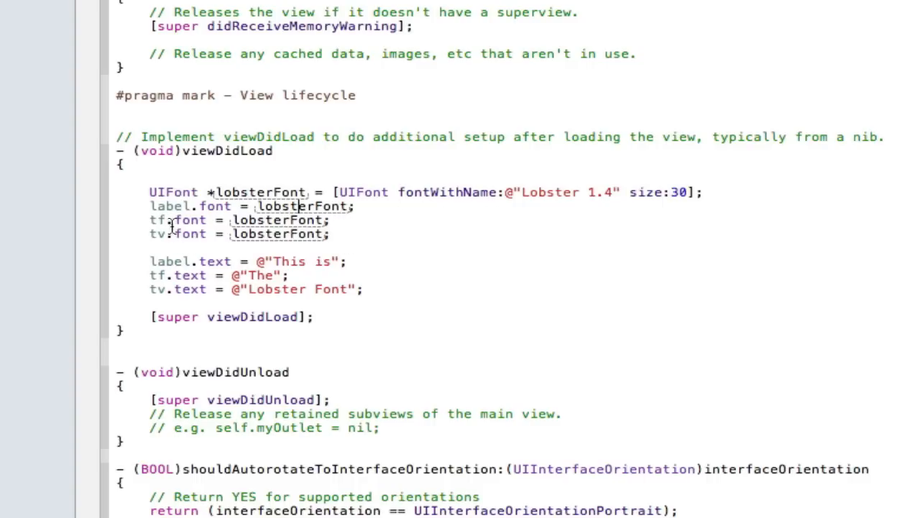
double_click(190, 207)
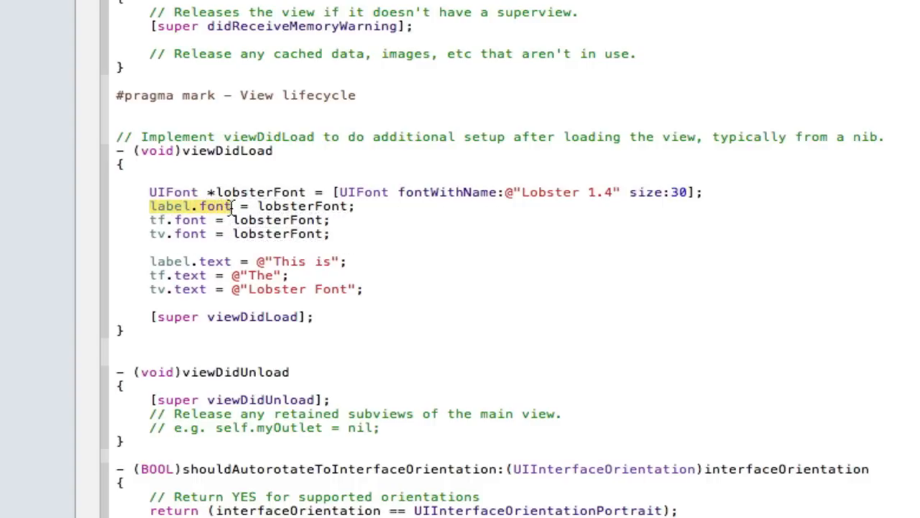
double_click(169, 207)
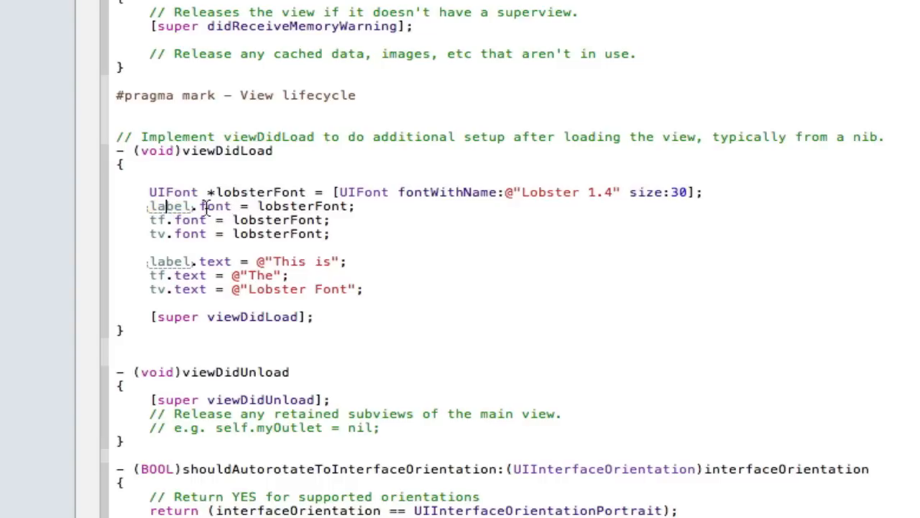
double_click(216, 207)
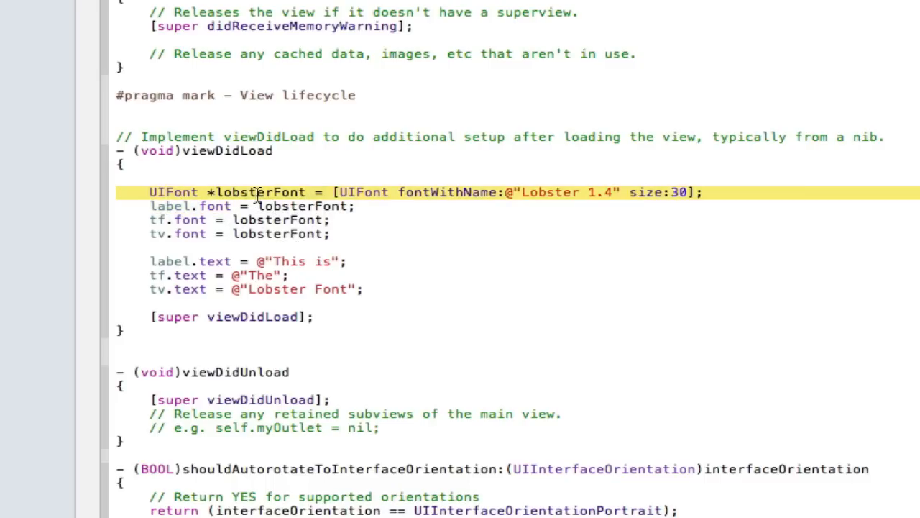
double_click(278, 218)
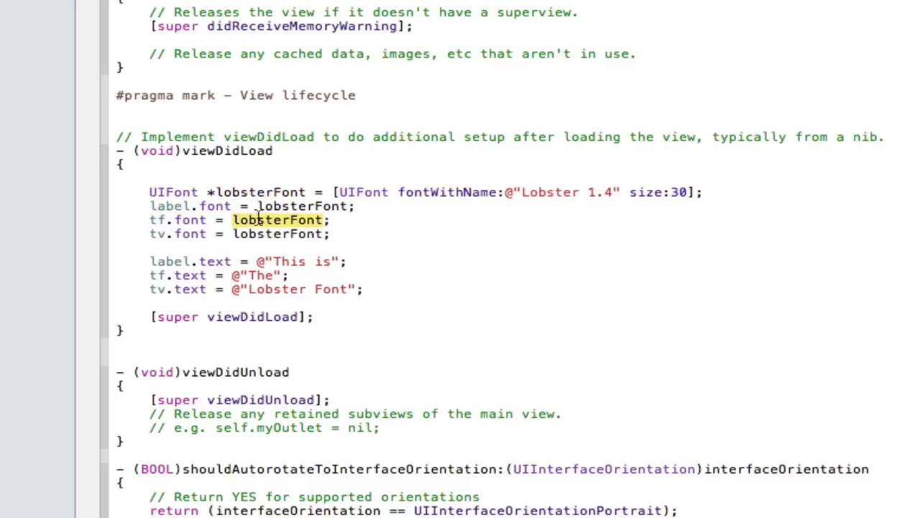
click(266, 240)
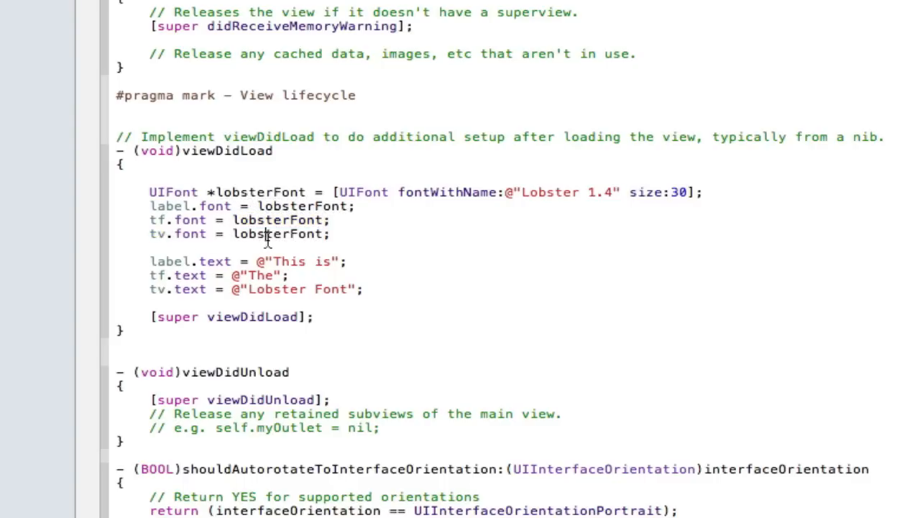
double_click(170, 262)
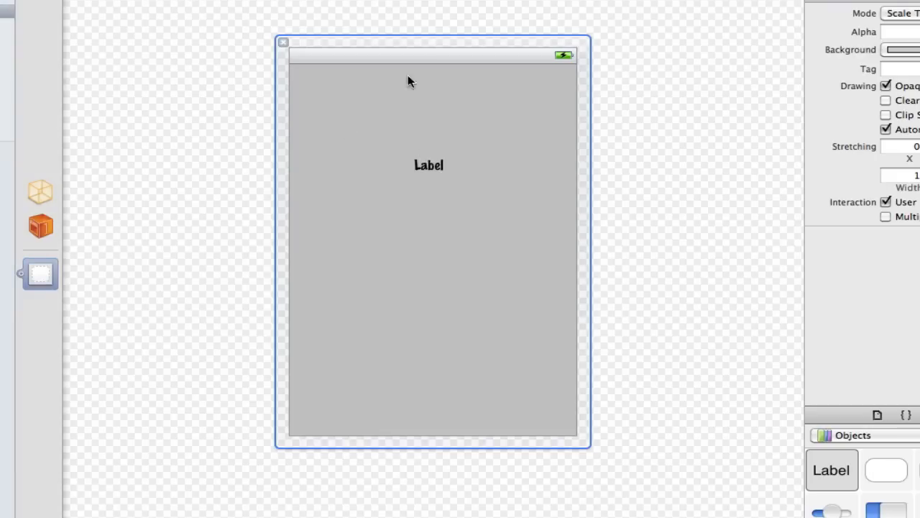
Select the Label in FontViewController.xib to inspect its Marker font attribute
click(428, 164)
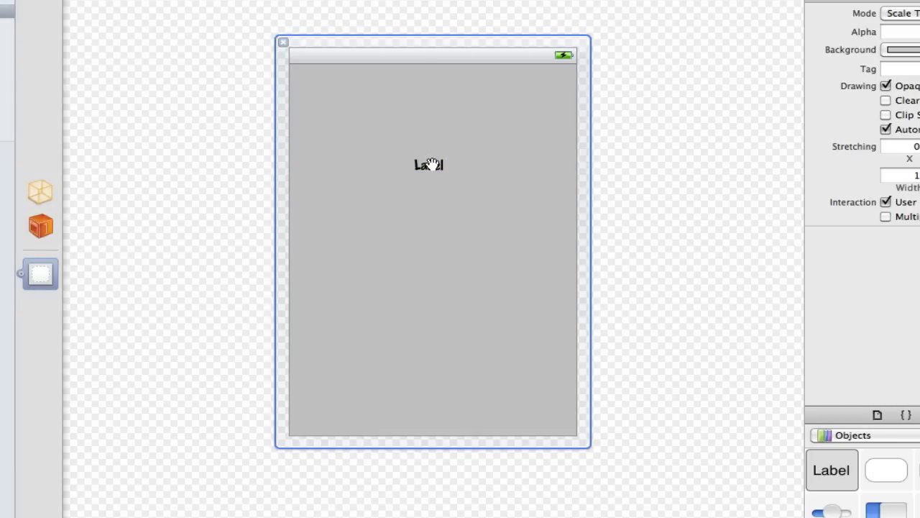
click(429, 163)
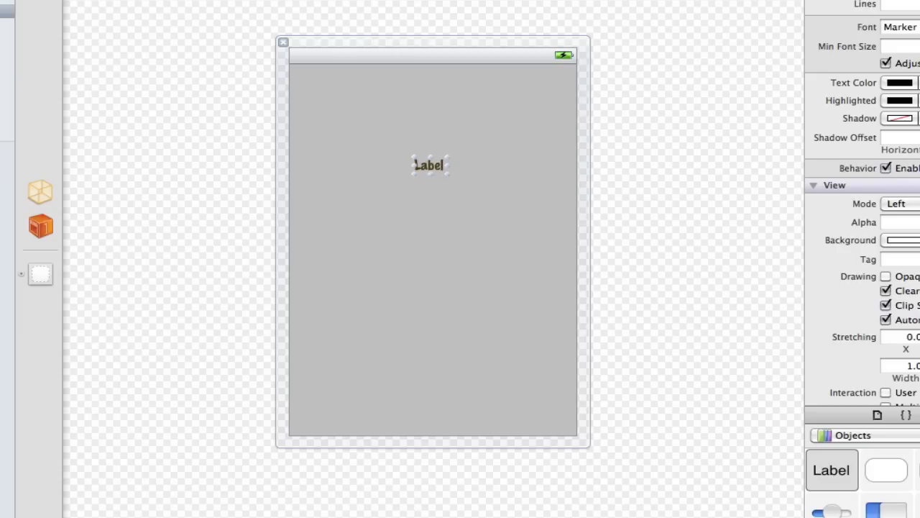
mouse_move(492, 210)
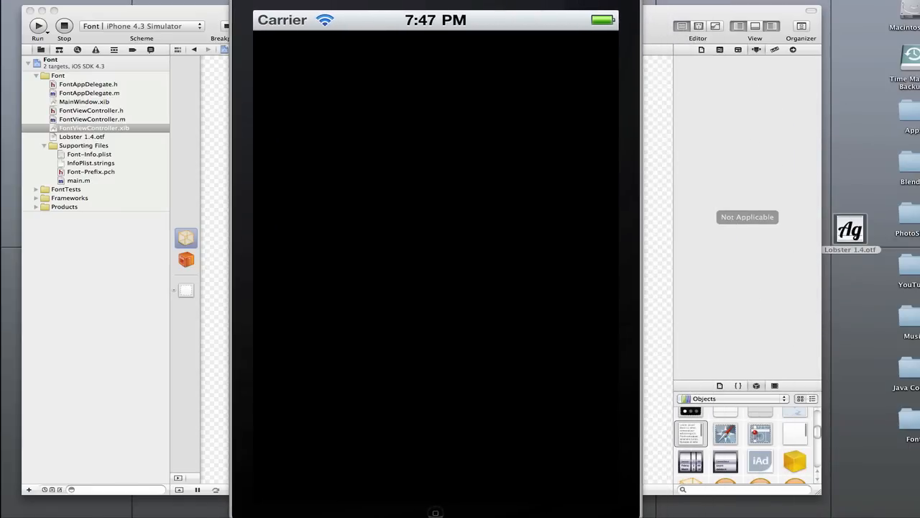
Run the app in the iPhone Simulator, showing the three texts in Lobster
click(38, 26)
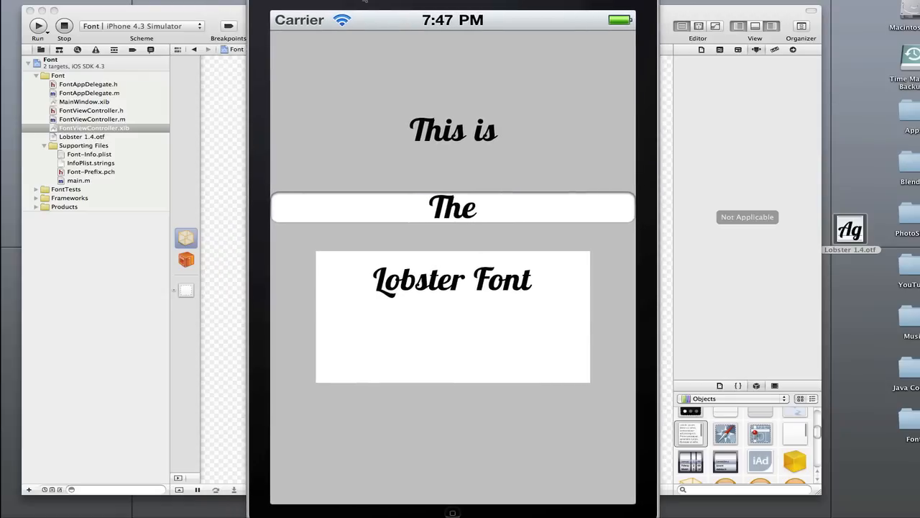
mouse_move(457, 188)
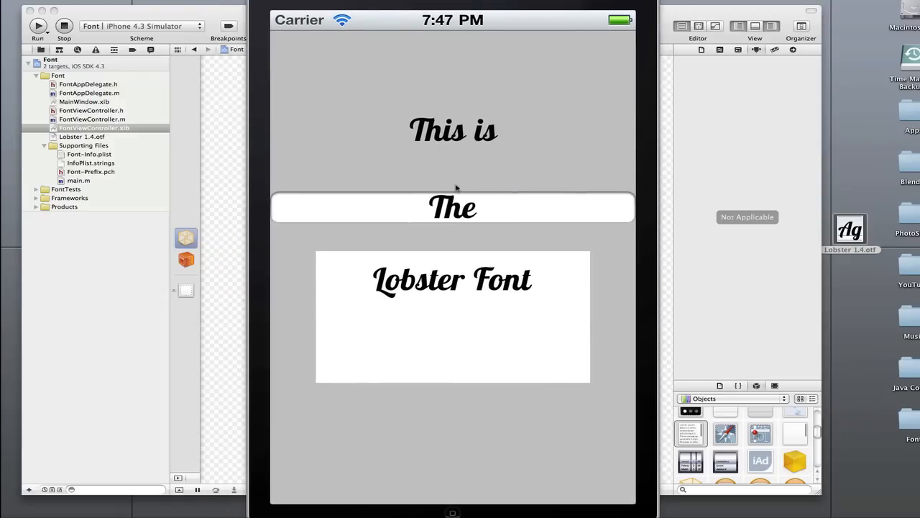
mouse_move(444, 147)
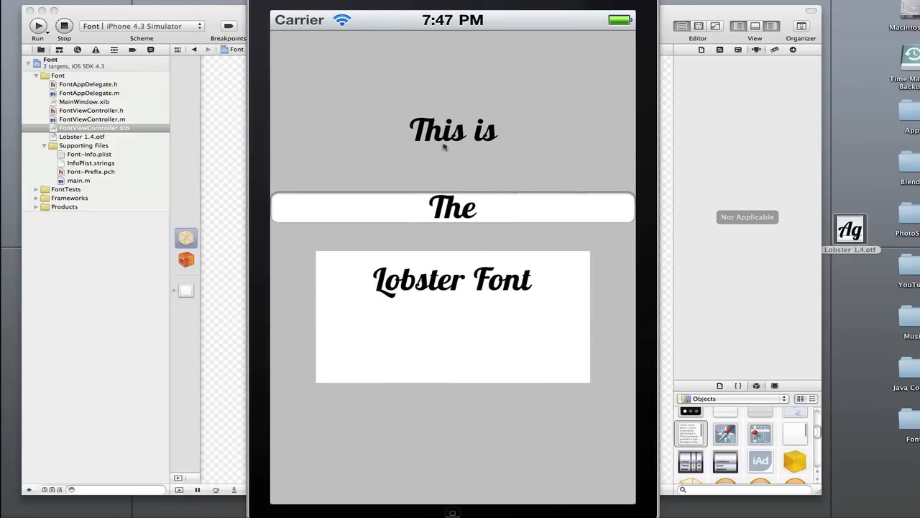
mouse_move(488, 279)
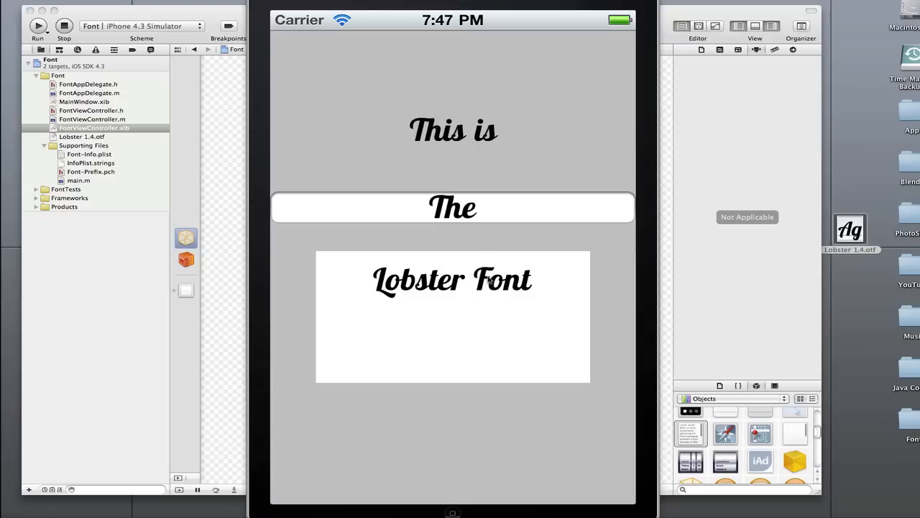
mouse_move(515, 258)
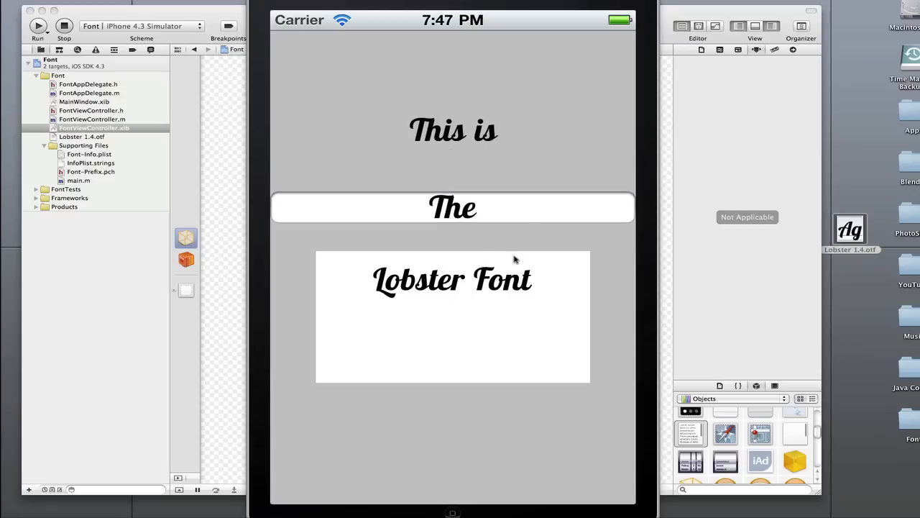
Edit the Lobster Font text view, test typing in Lobster, and restore "Lobster Font"
click(451, 279)
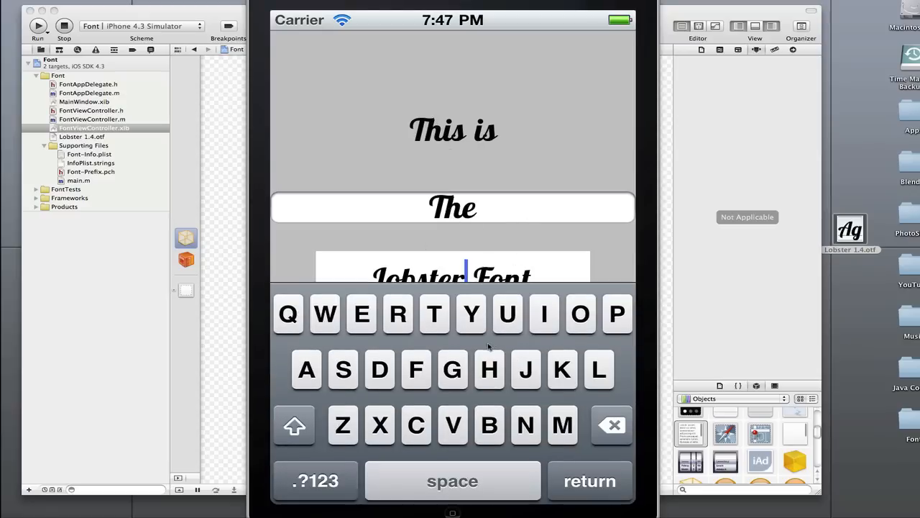
click(612, 424)
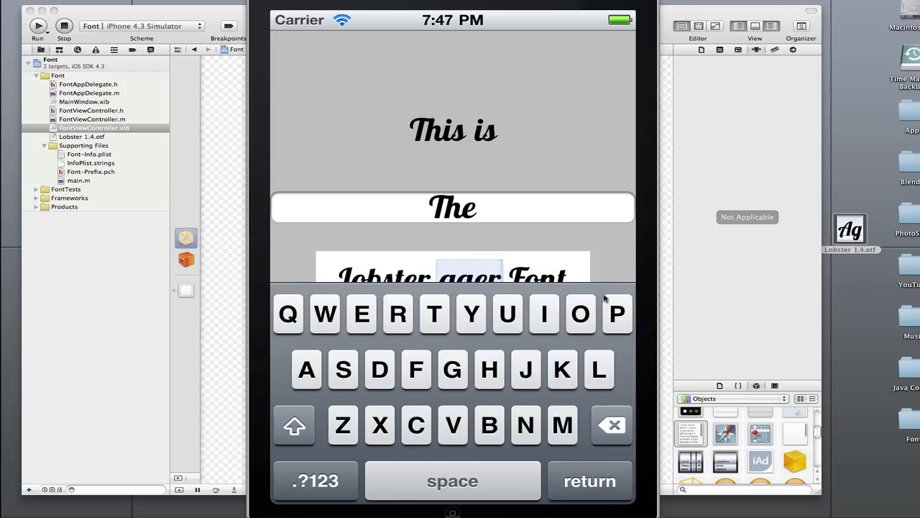
mouse_move(506, 237)
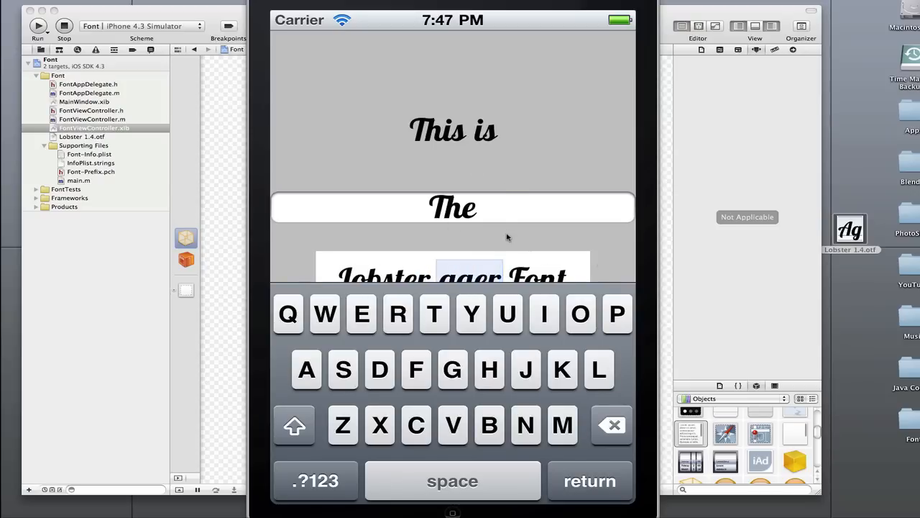
mouse_move(546, 308)
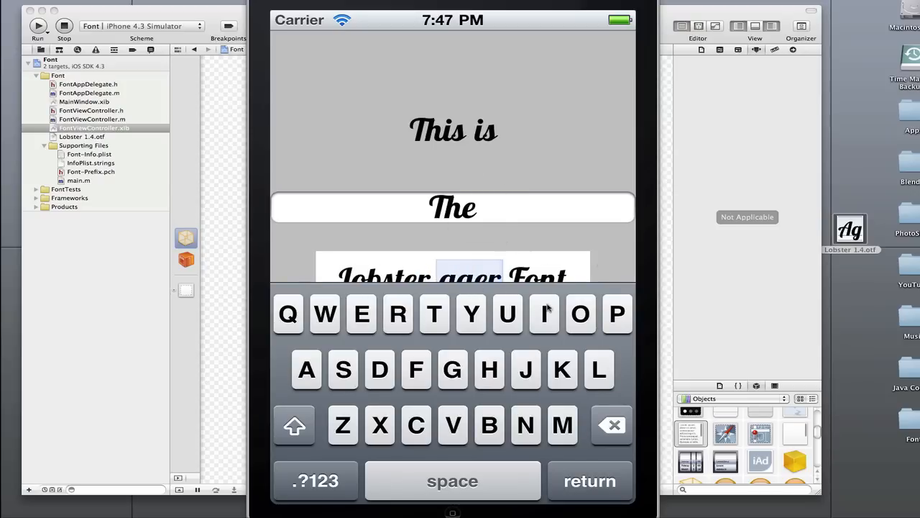
click(612, 424)
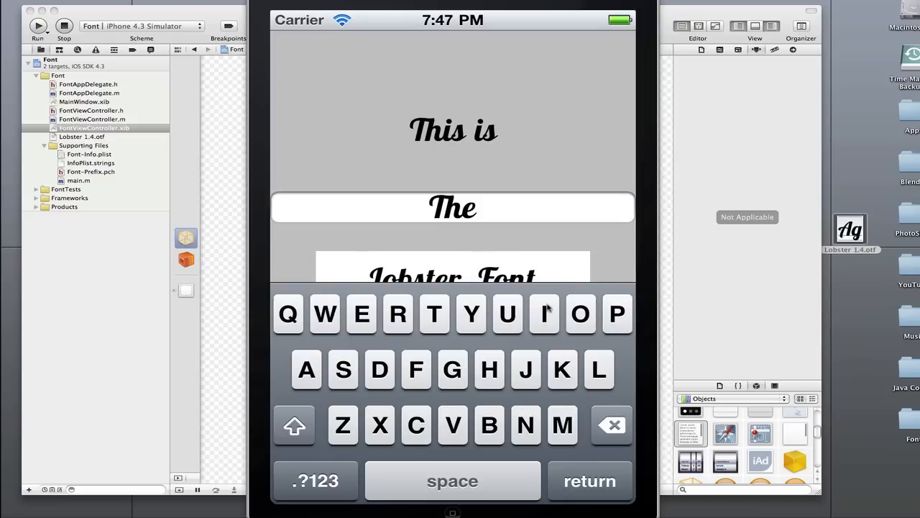
mouse_move(524, 126)
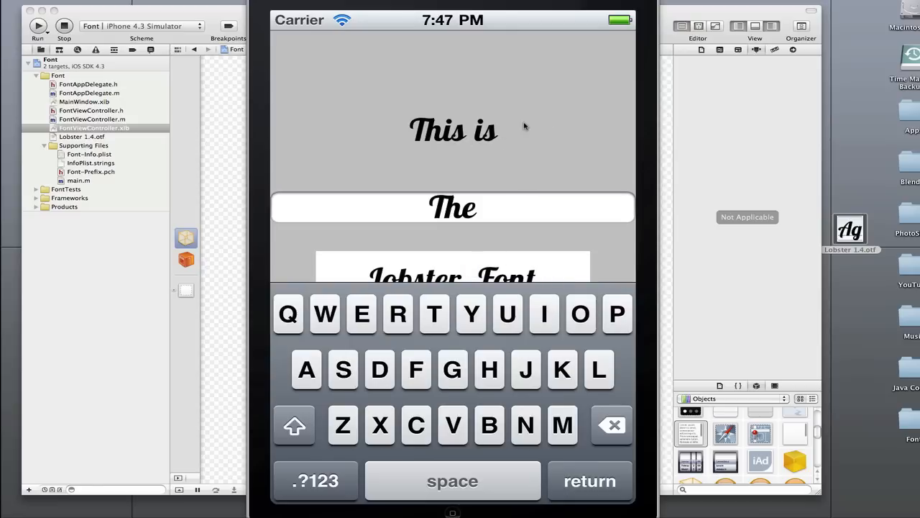
mouse_move(394, 95)
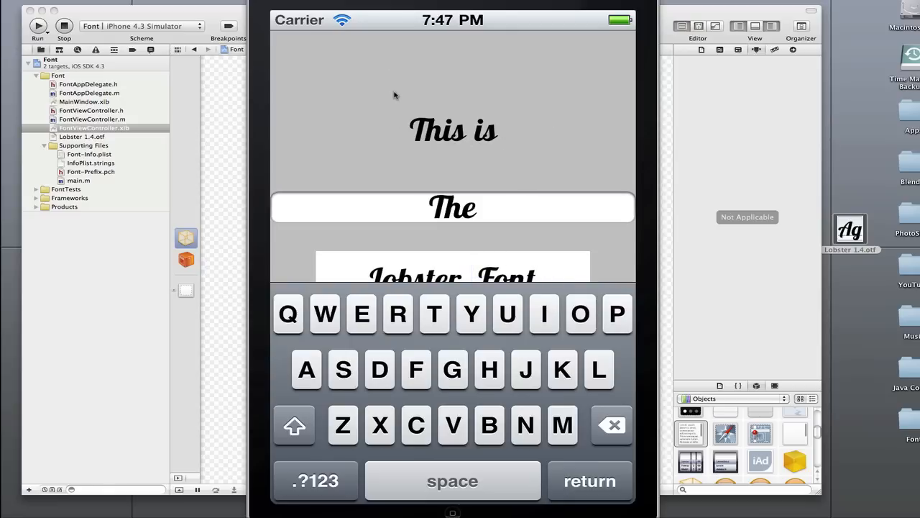
mouse_move(445, 61)
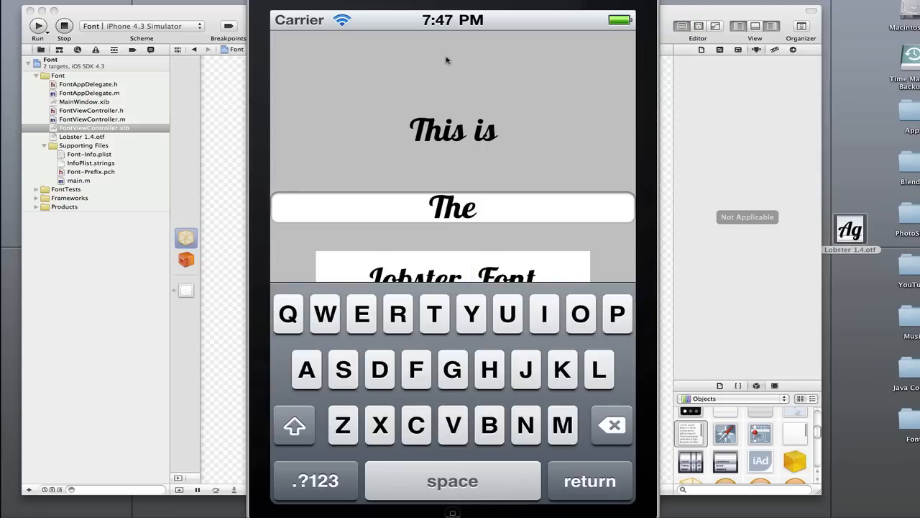
mouse_move(454, 72)
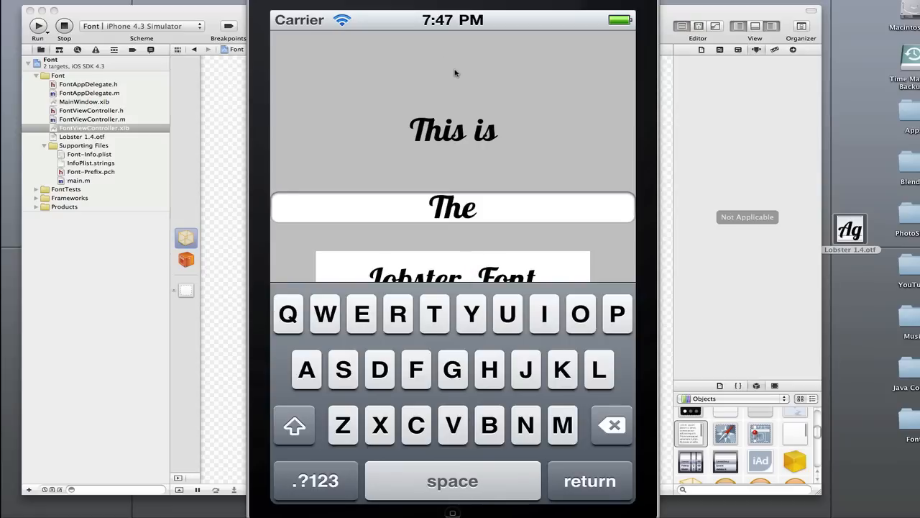
mouse_move(585, 132)
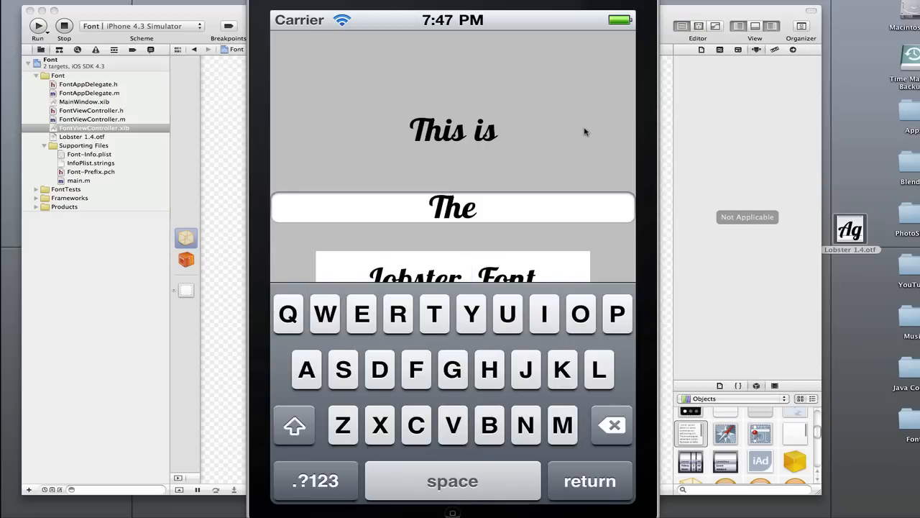